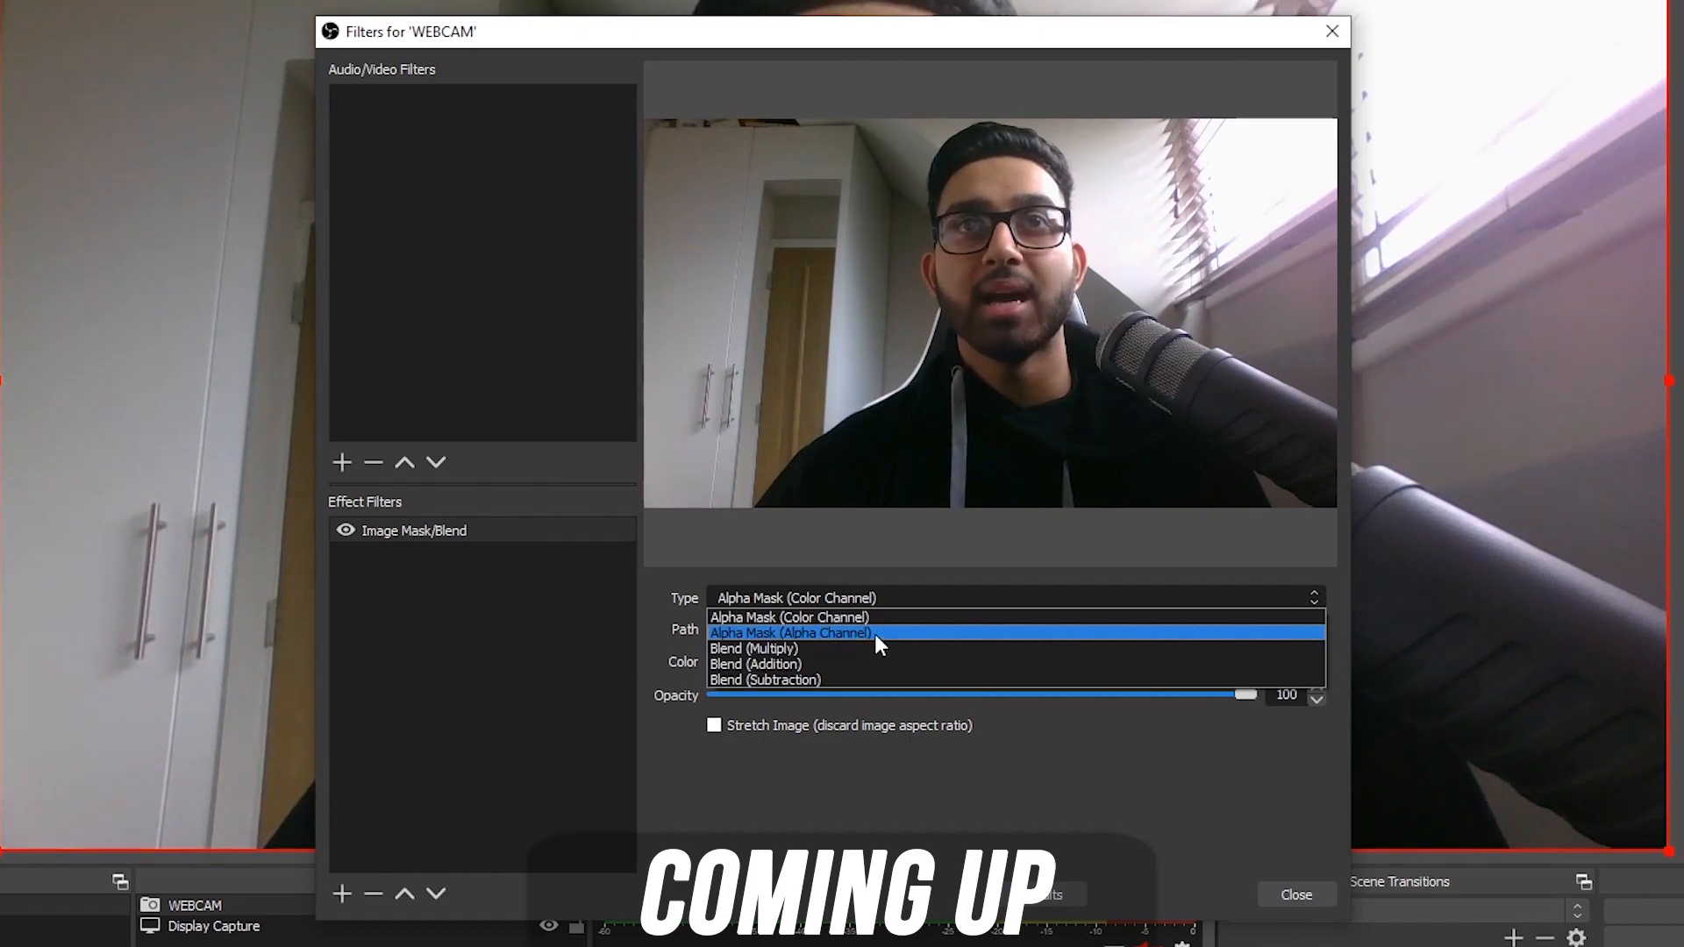
Add a Video Capture Device source named WEBCAM above Display Capture and accept its settings.
click(790, 632)
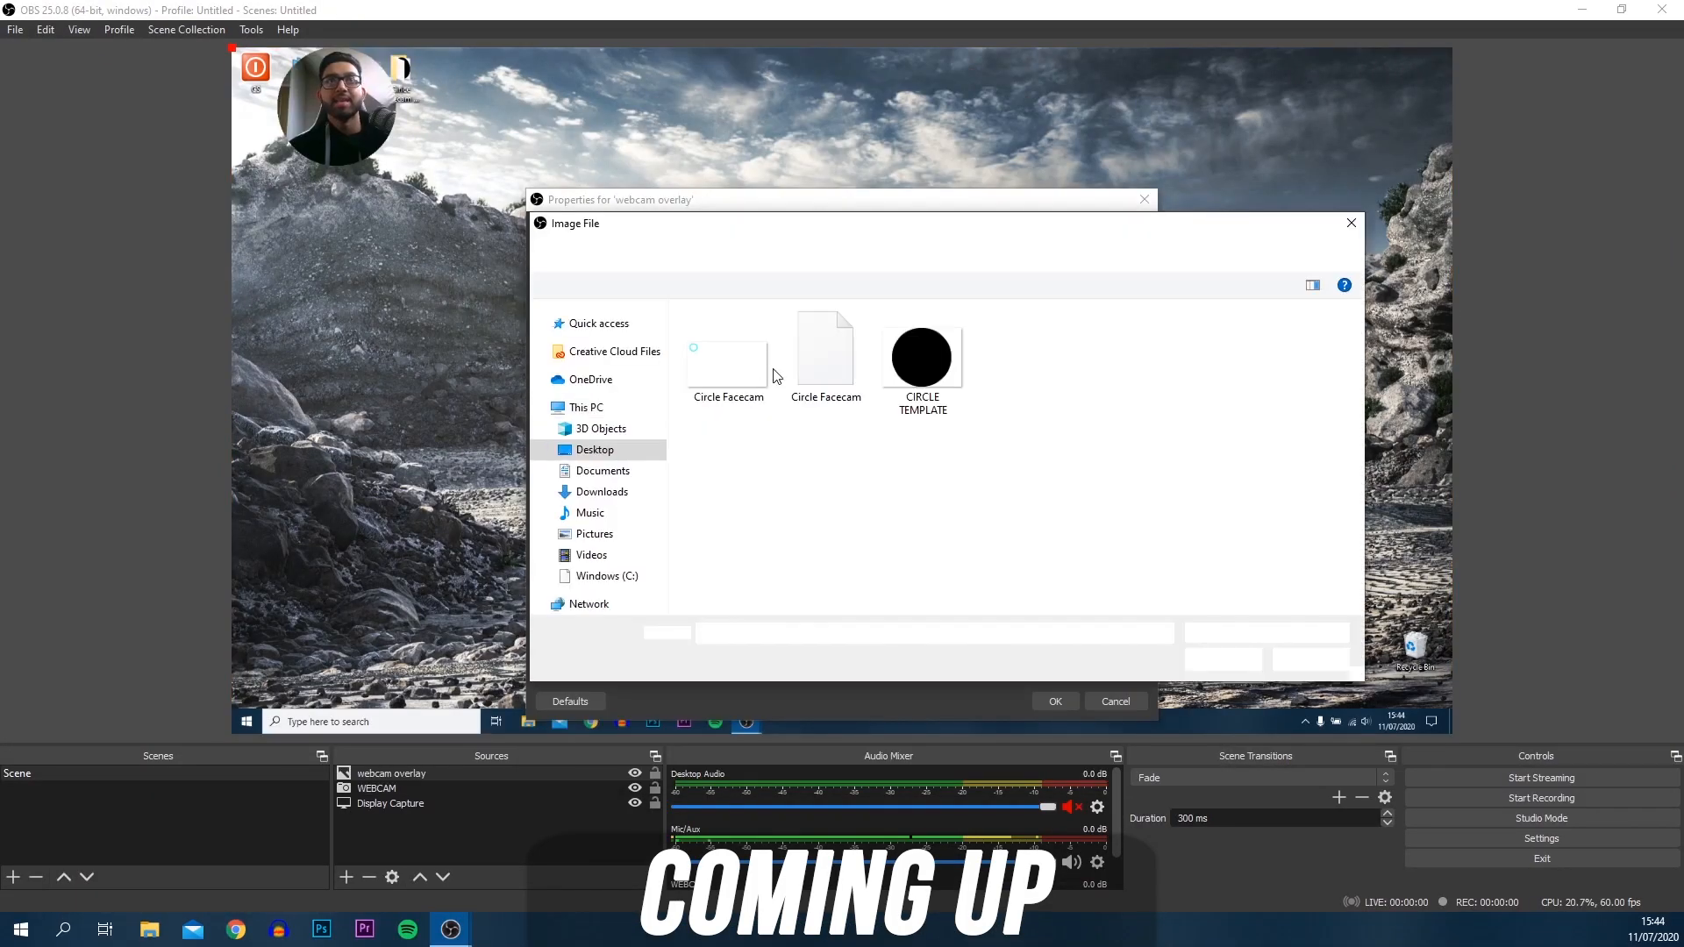
click(727, 357)
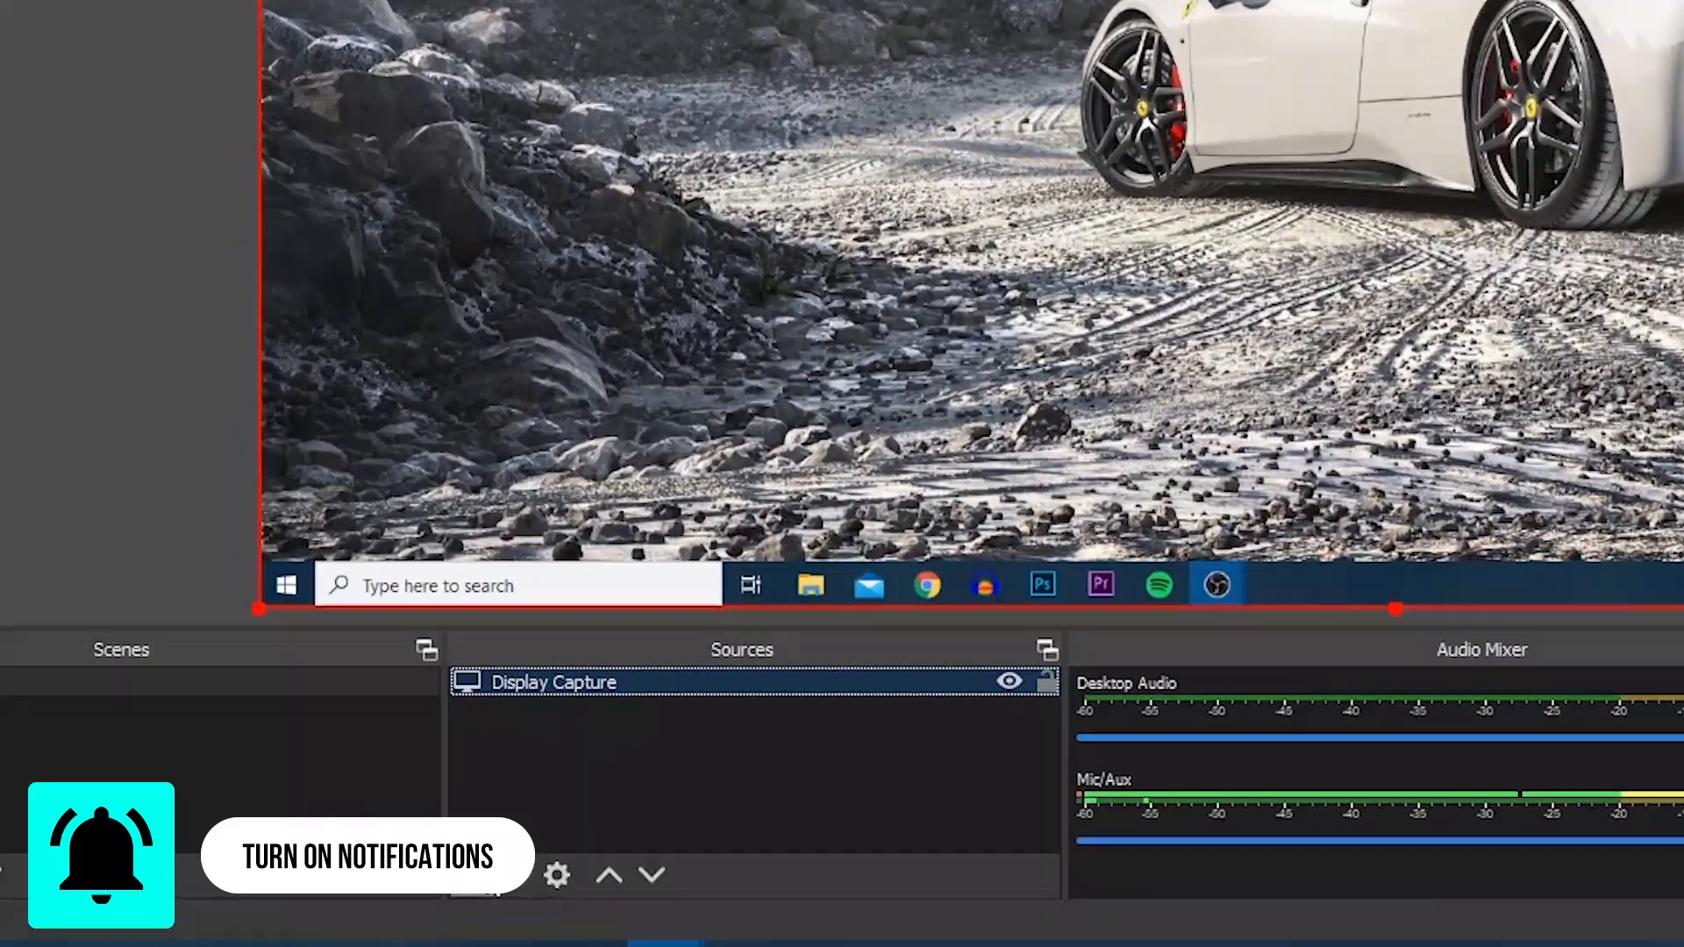
click(557, 874)
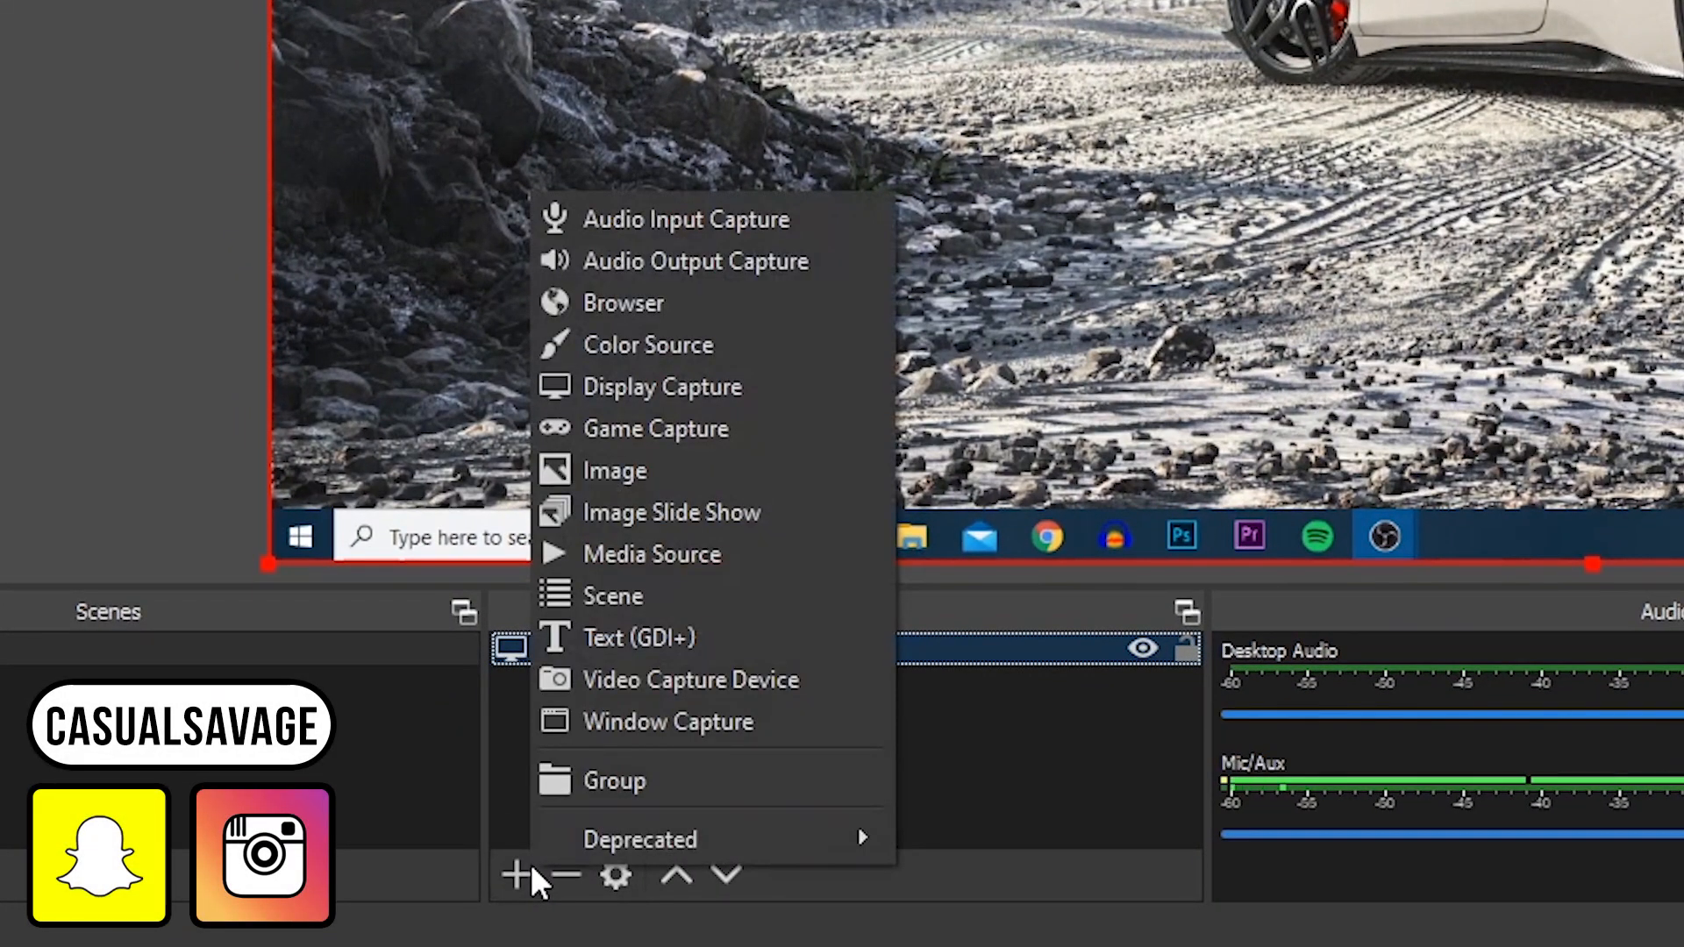
mouse_move(717, 679)
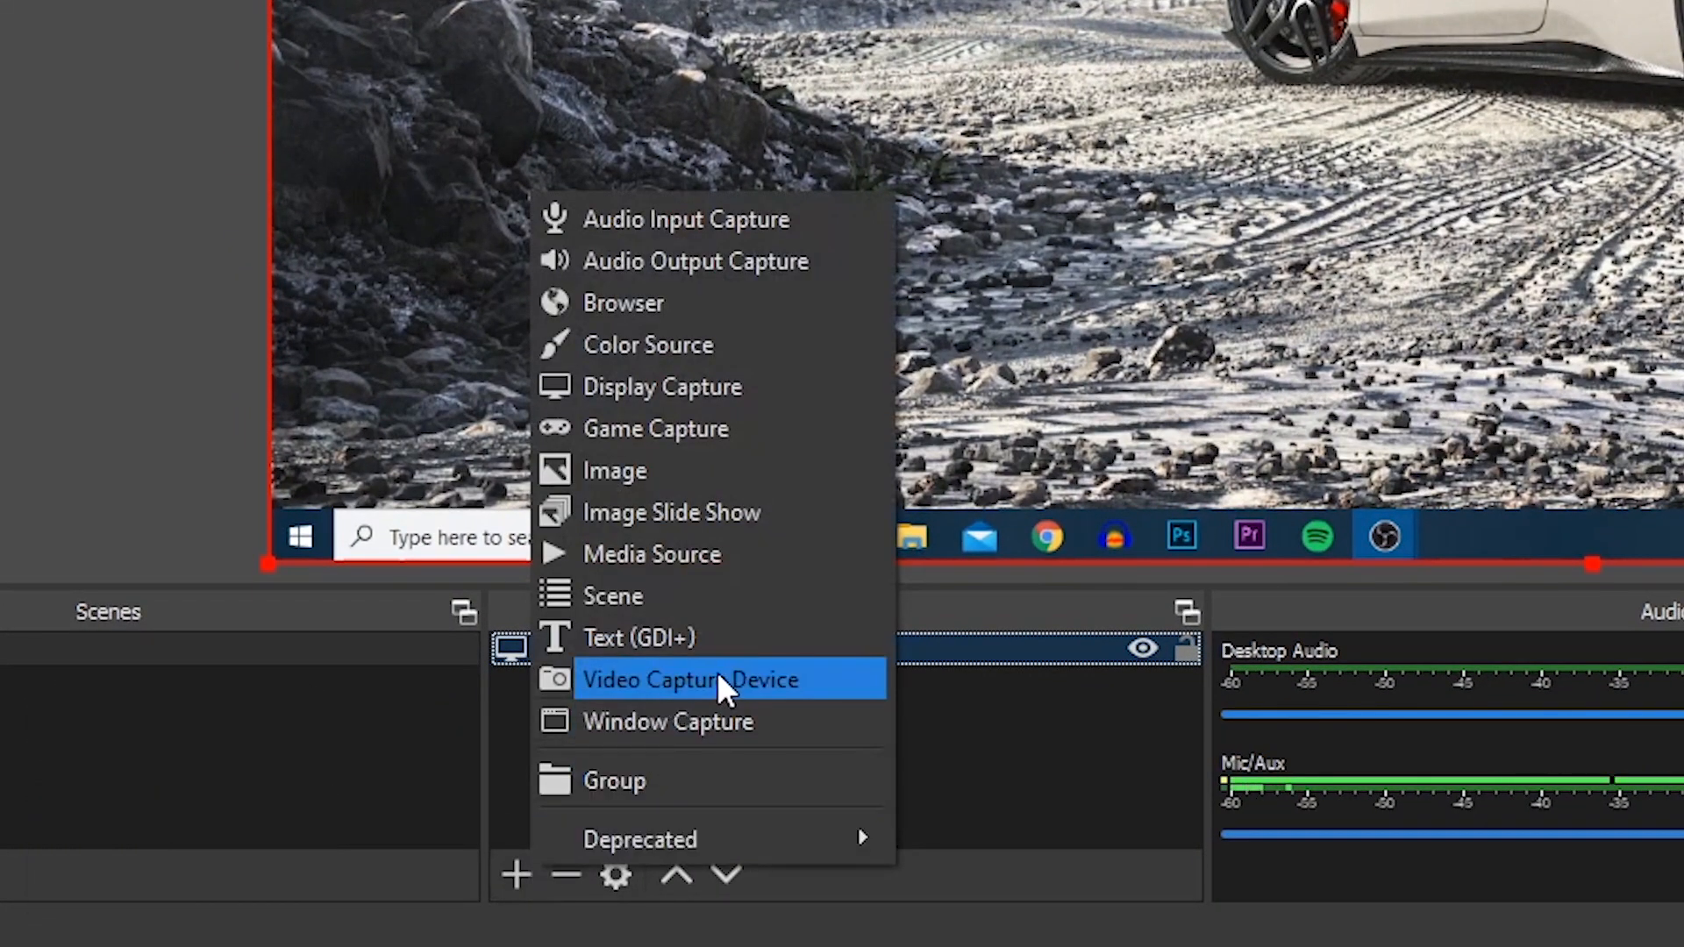
click(692, 679)
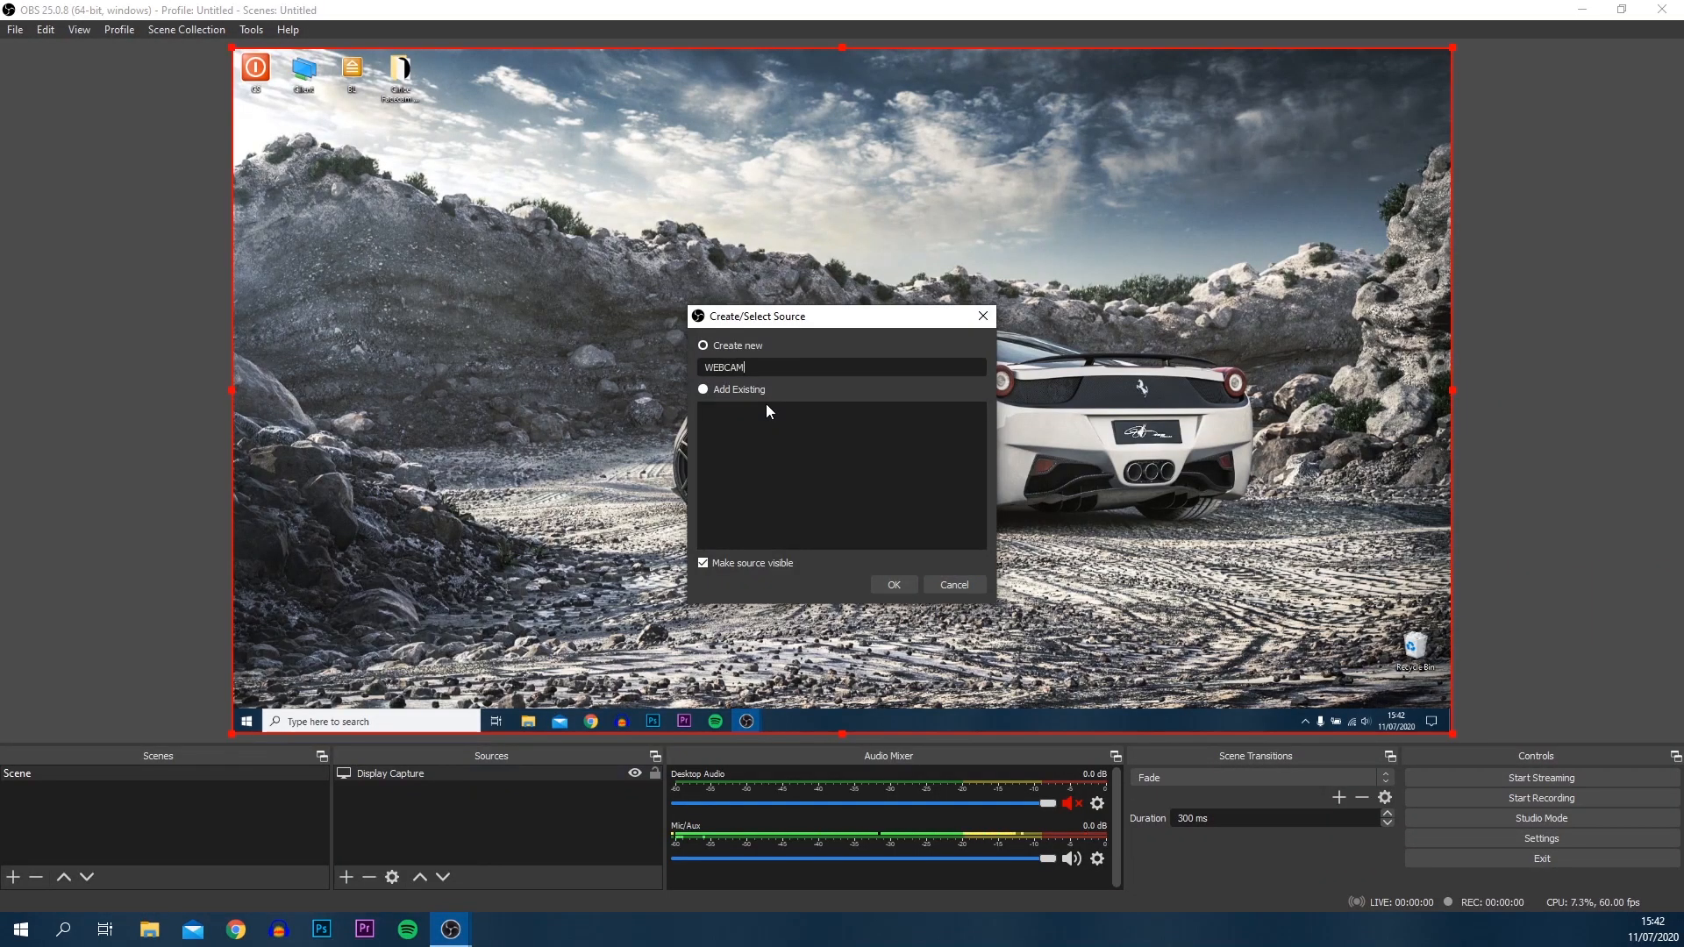
click(891, 584)
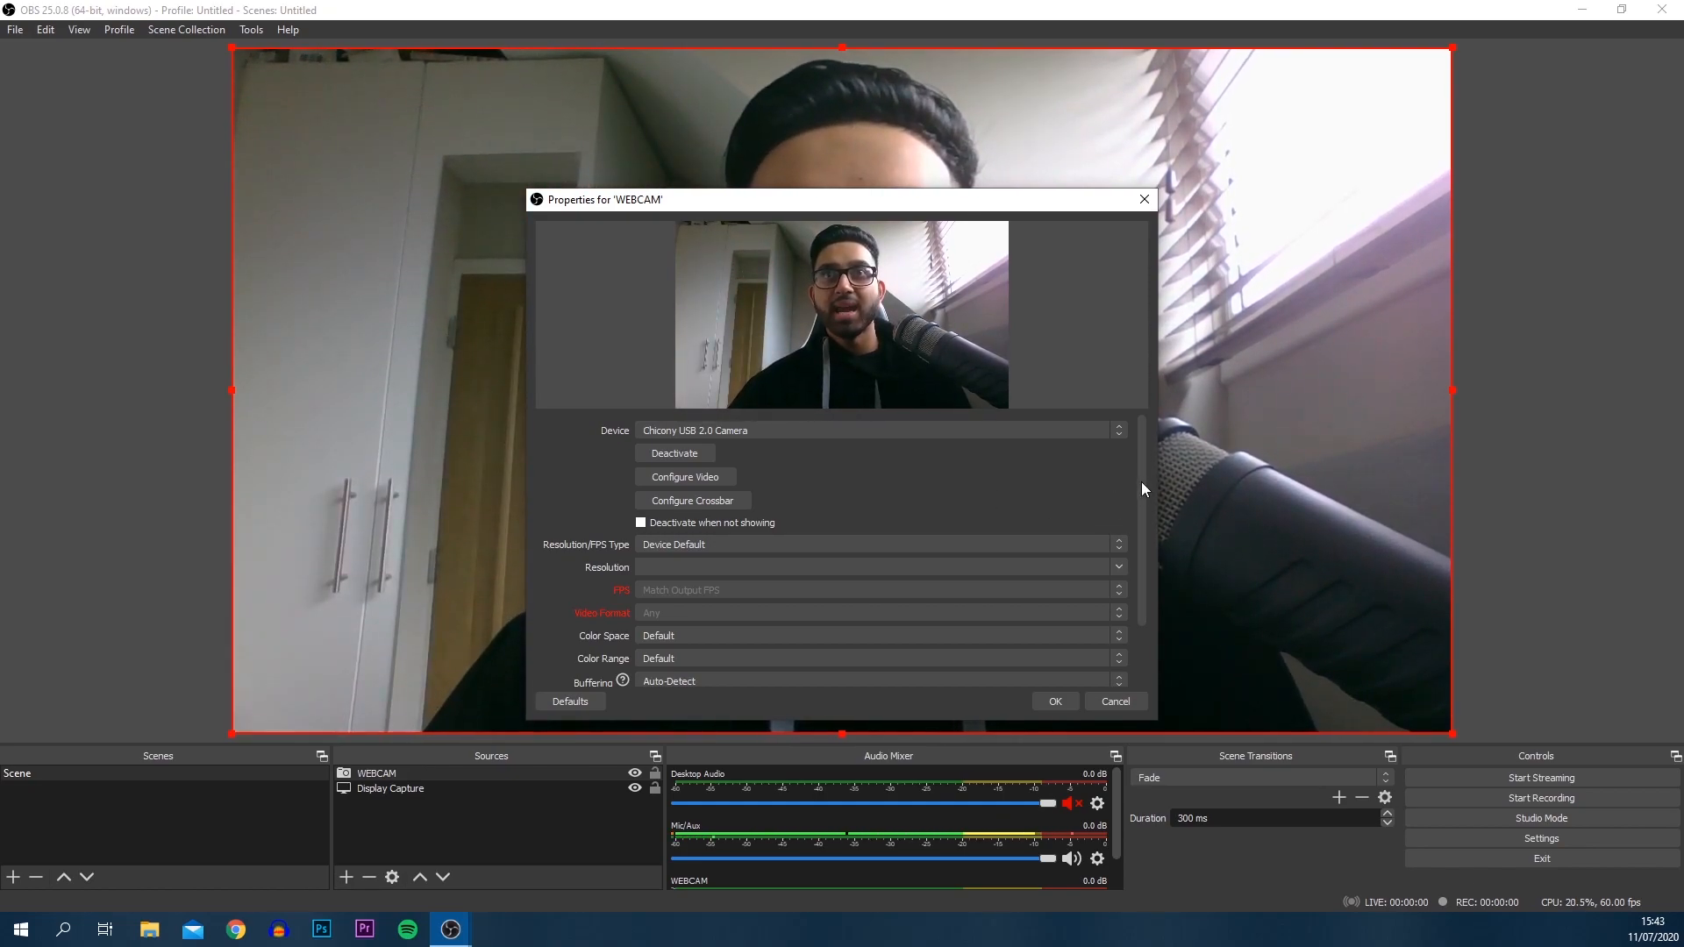
scroll(down, 3)
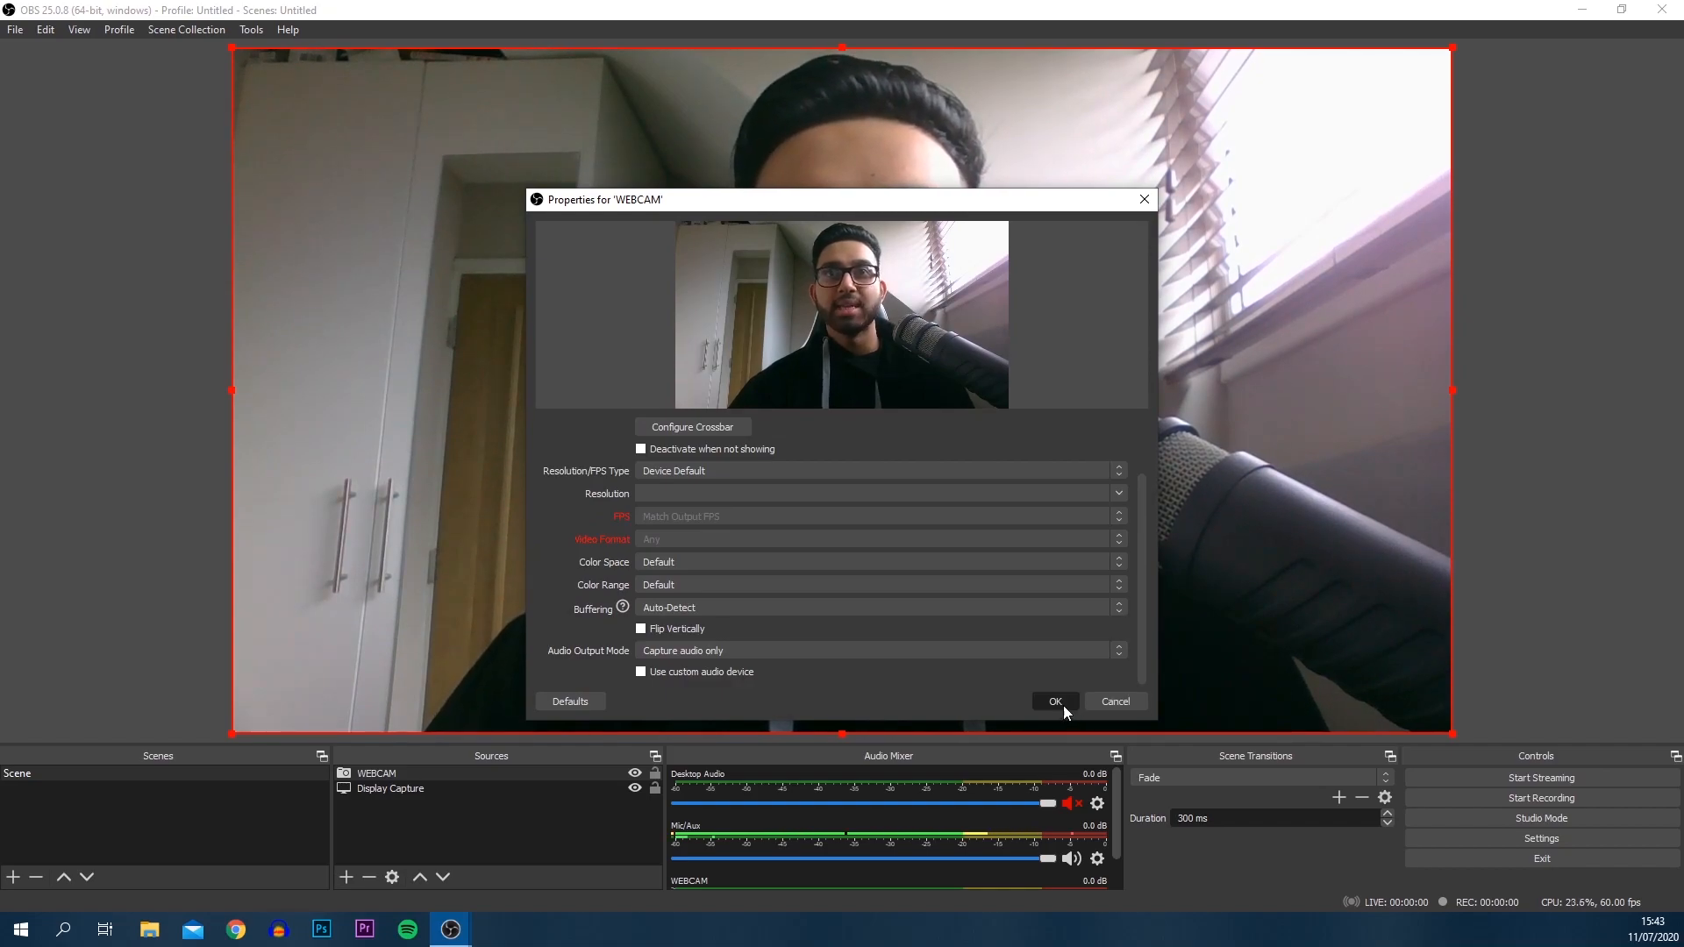
click(1053, 701)
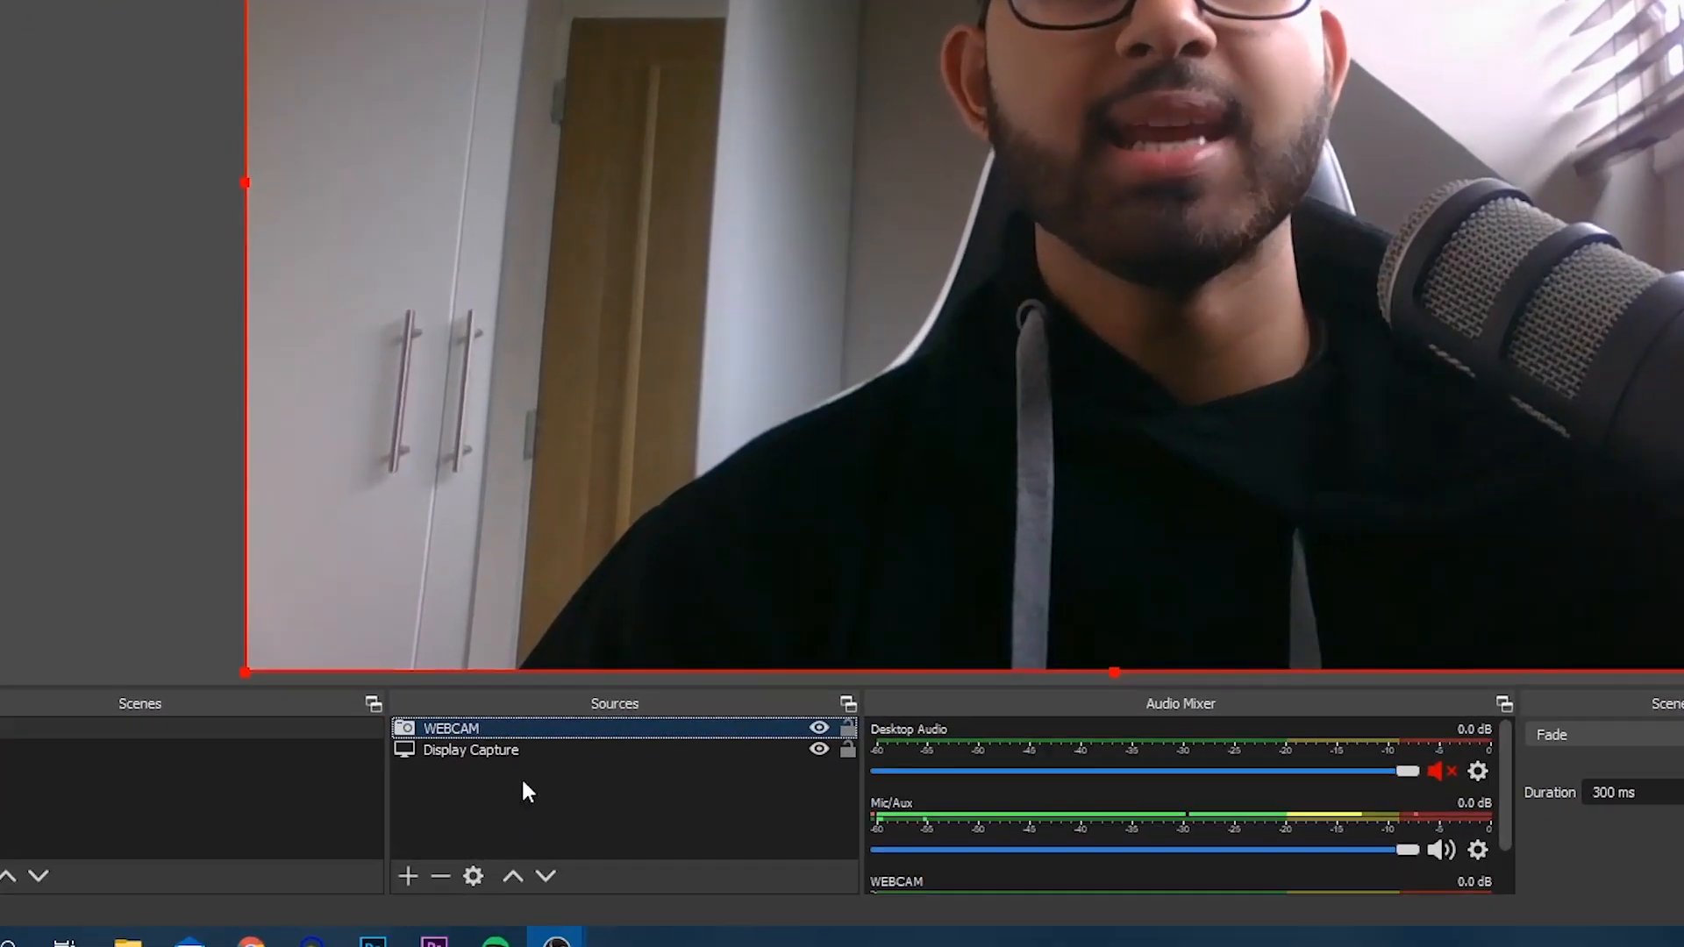
From WEBCAM's Filters window, add an Image Mask/Blend effect filter and confirm its name.
right_click(449, 728)
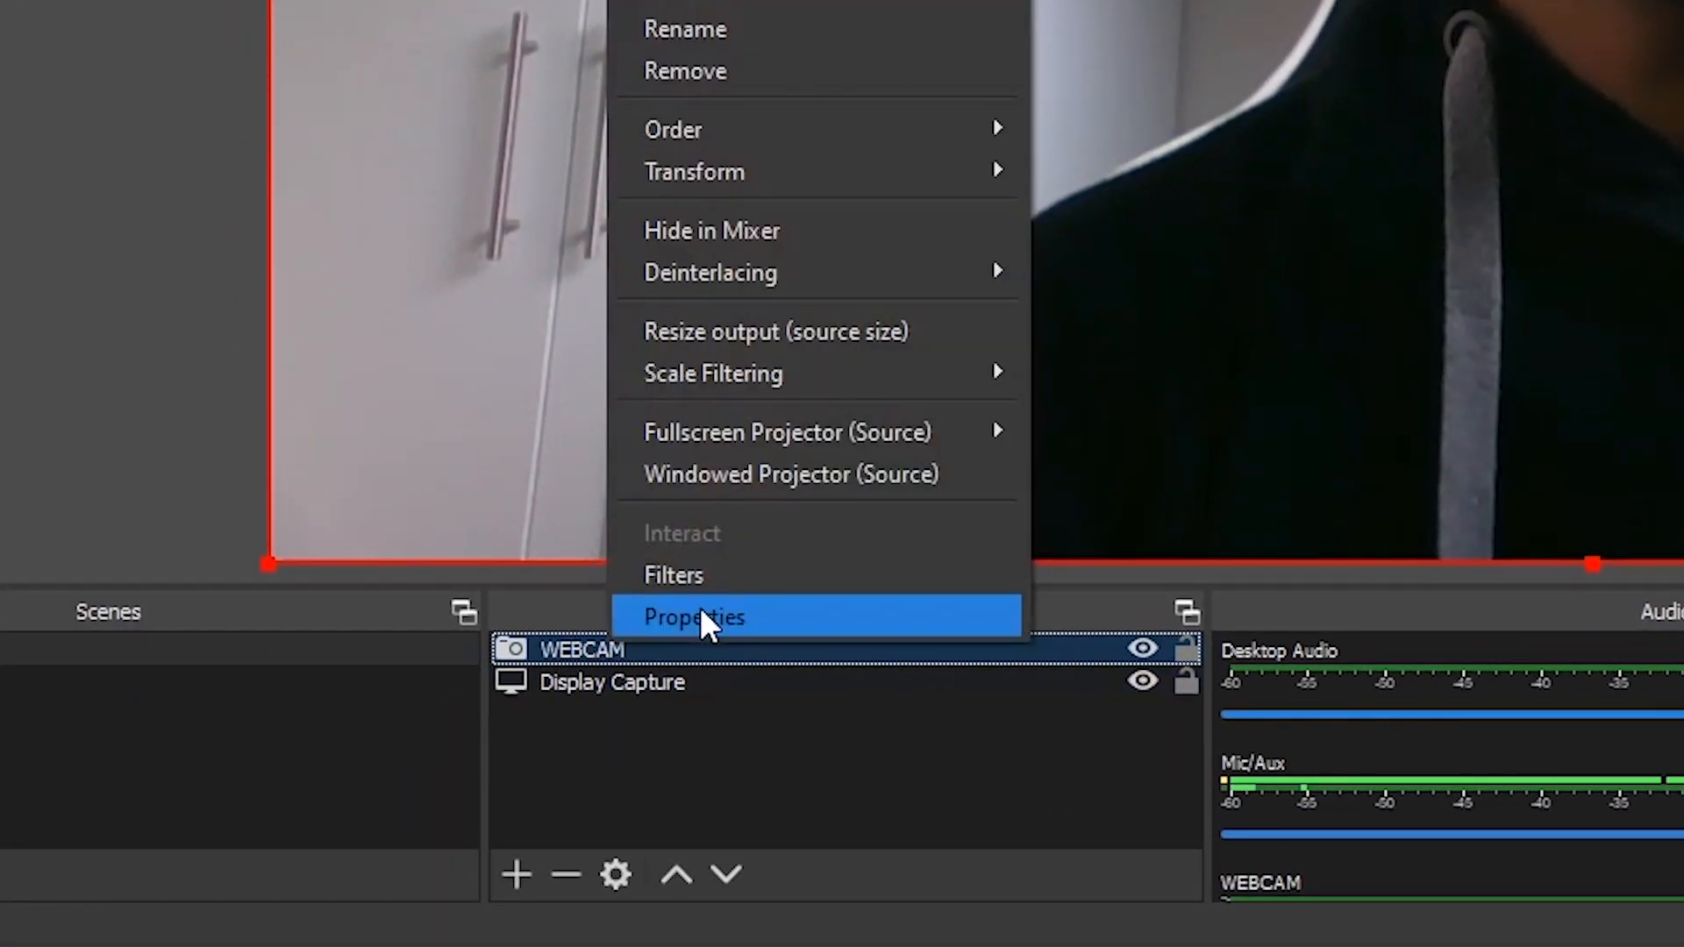
click(674, 575)
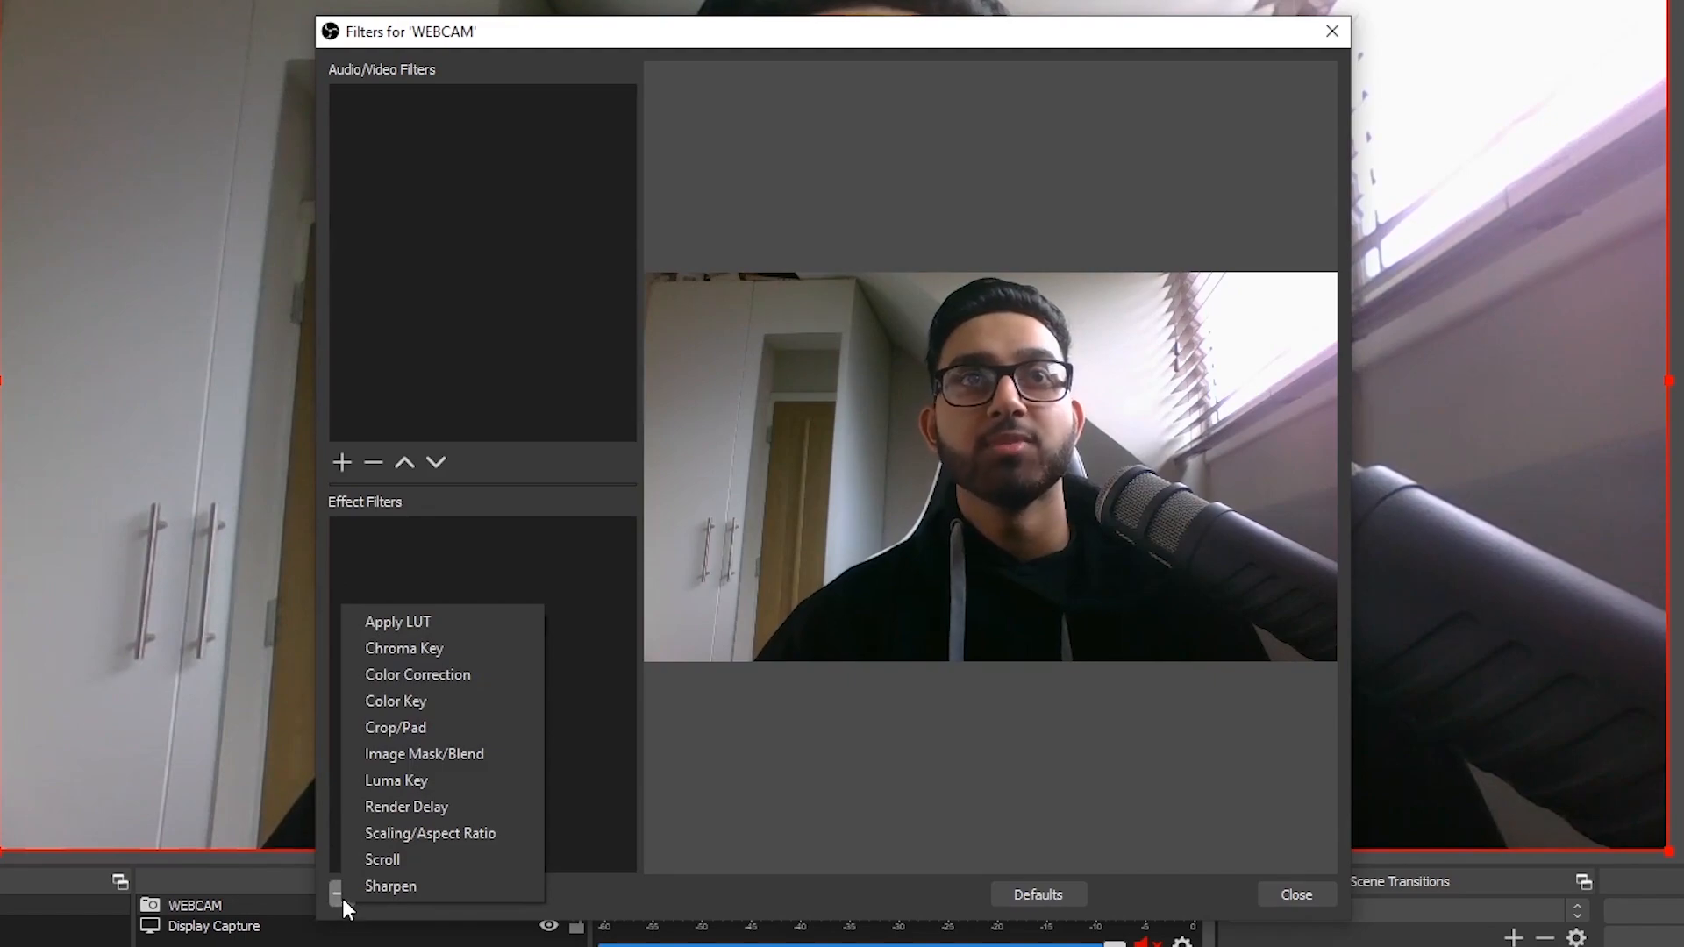
mouse_move(441, 752)
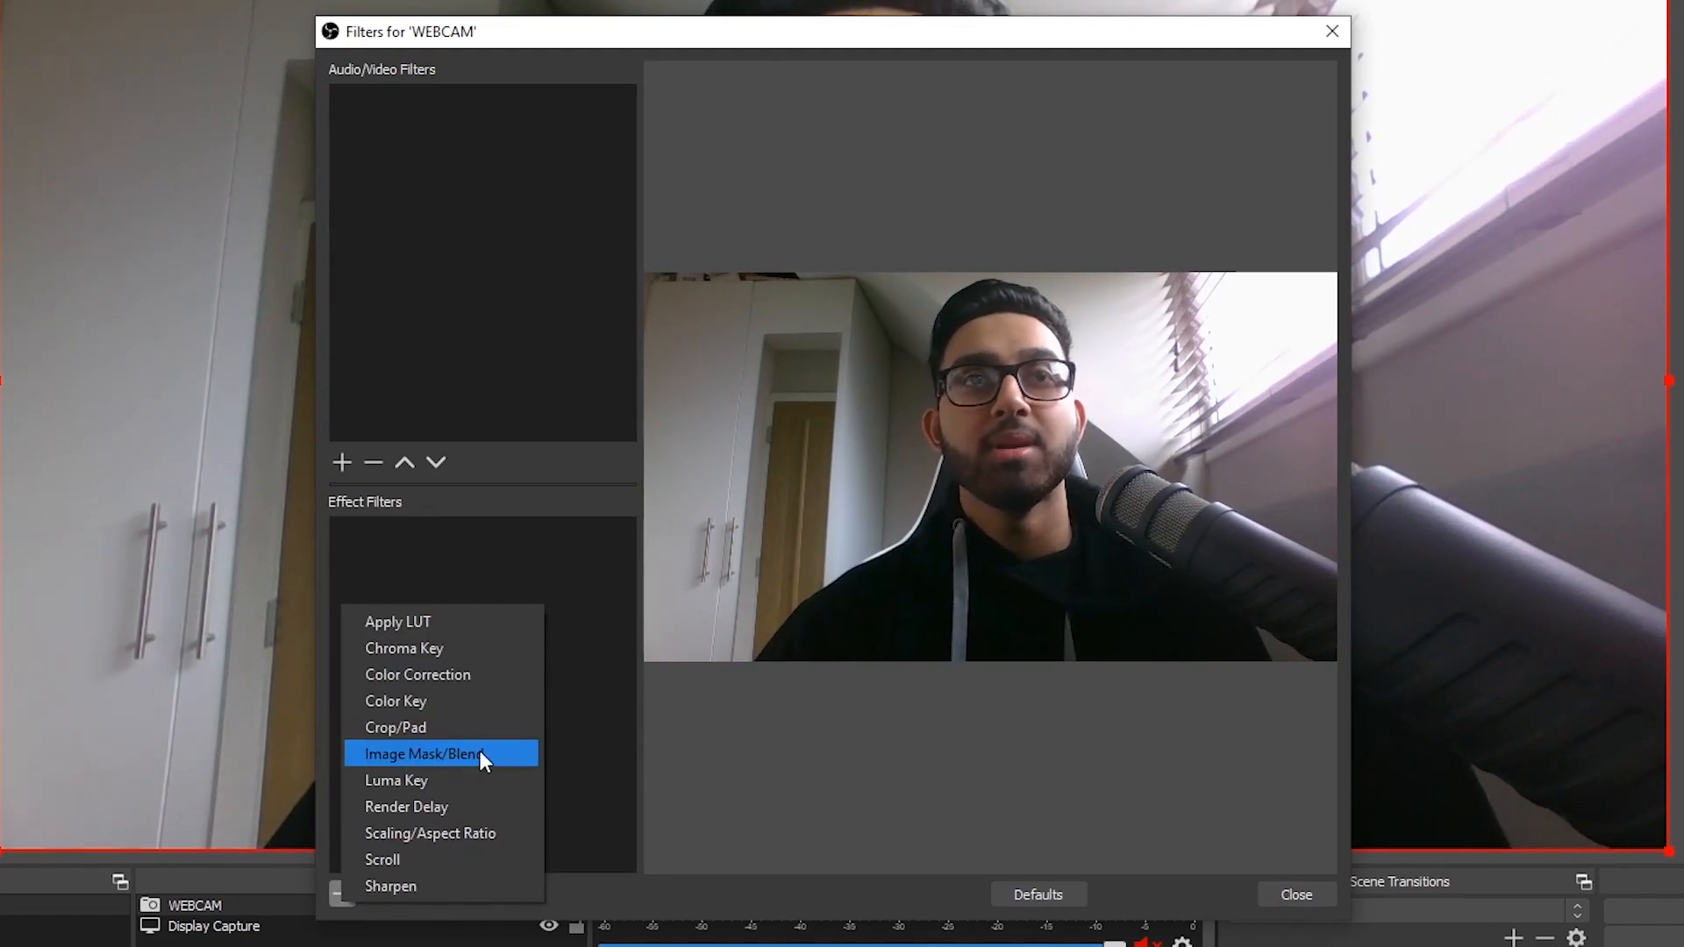
click(425, 753)
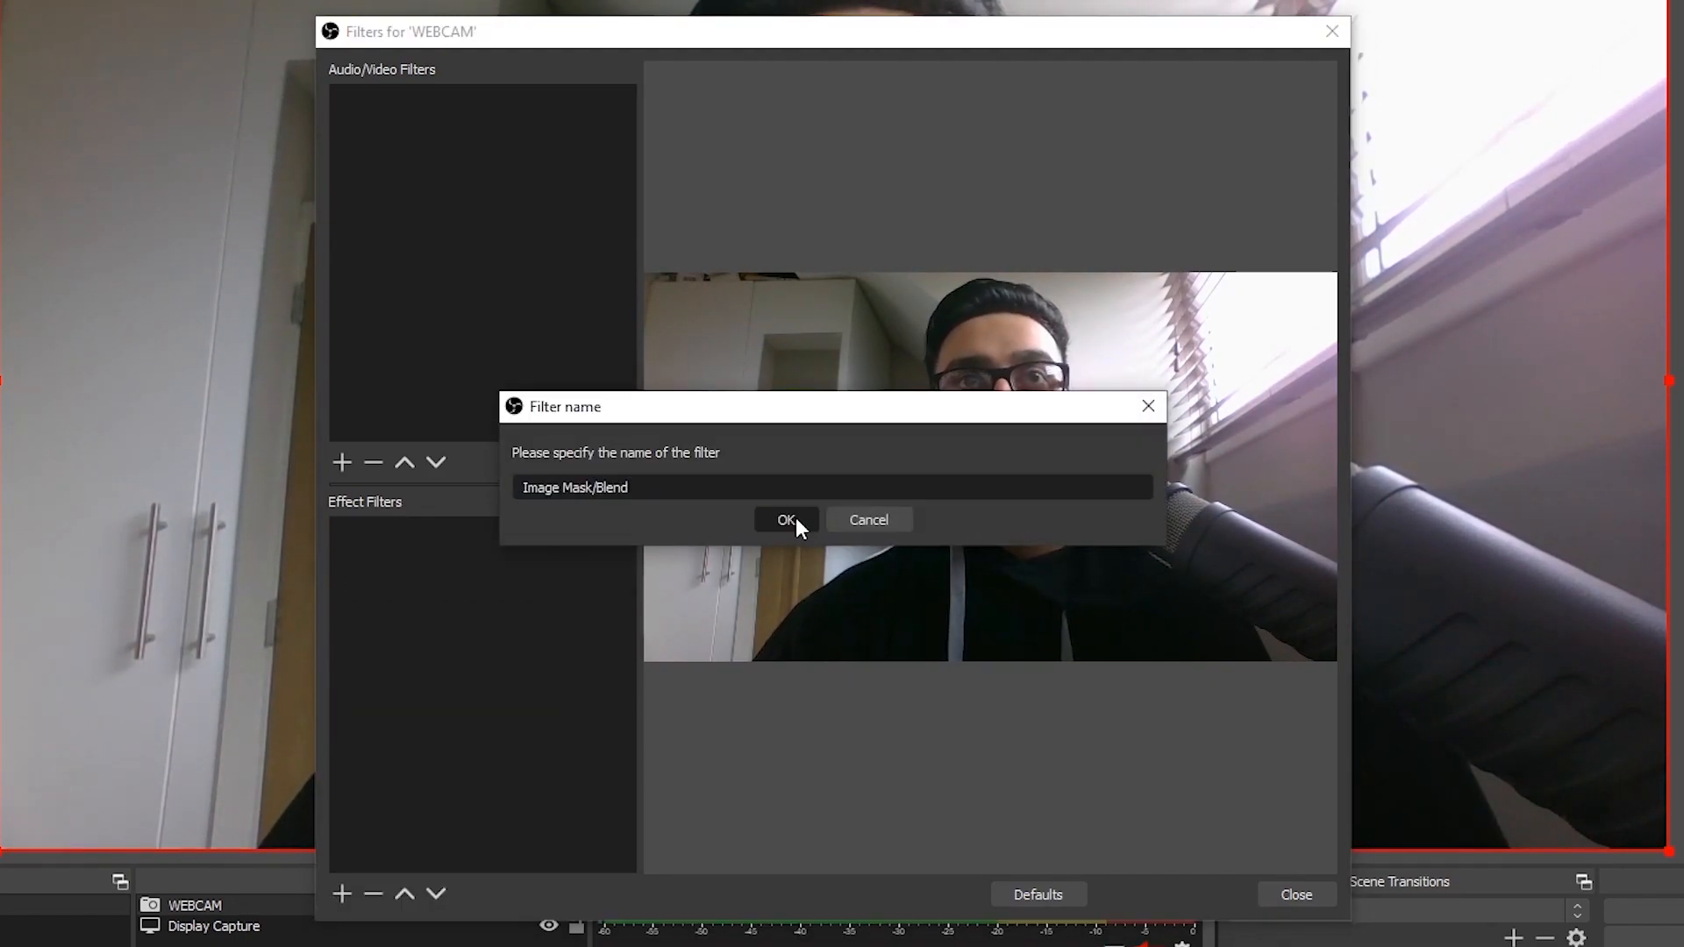
click(785, 521)
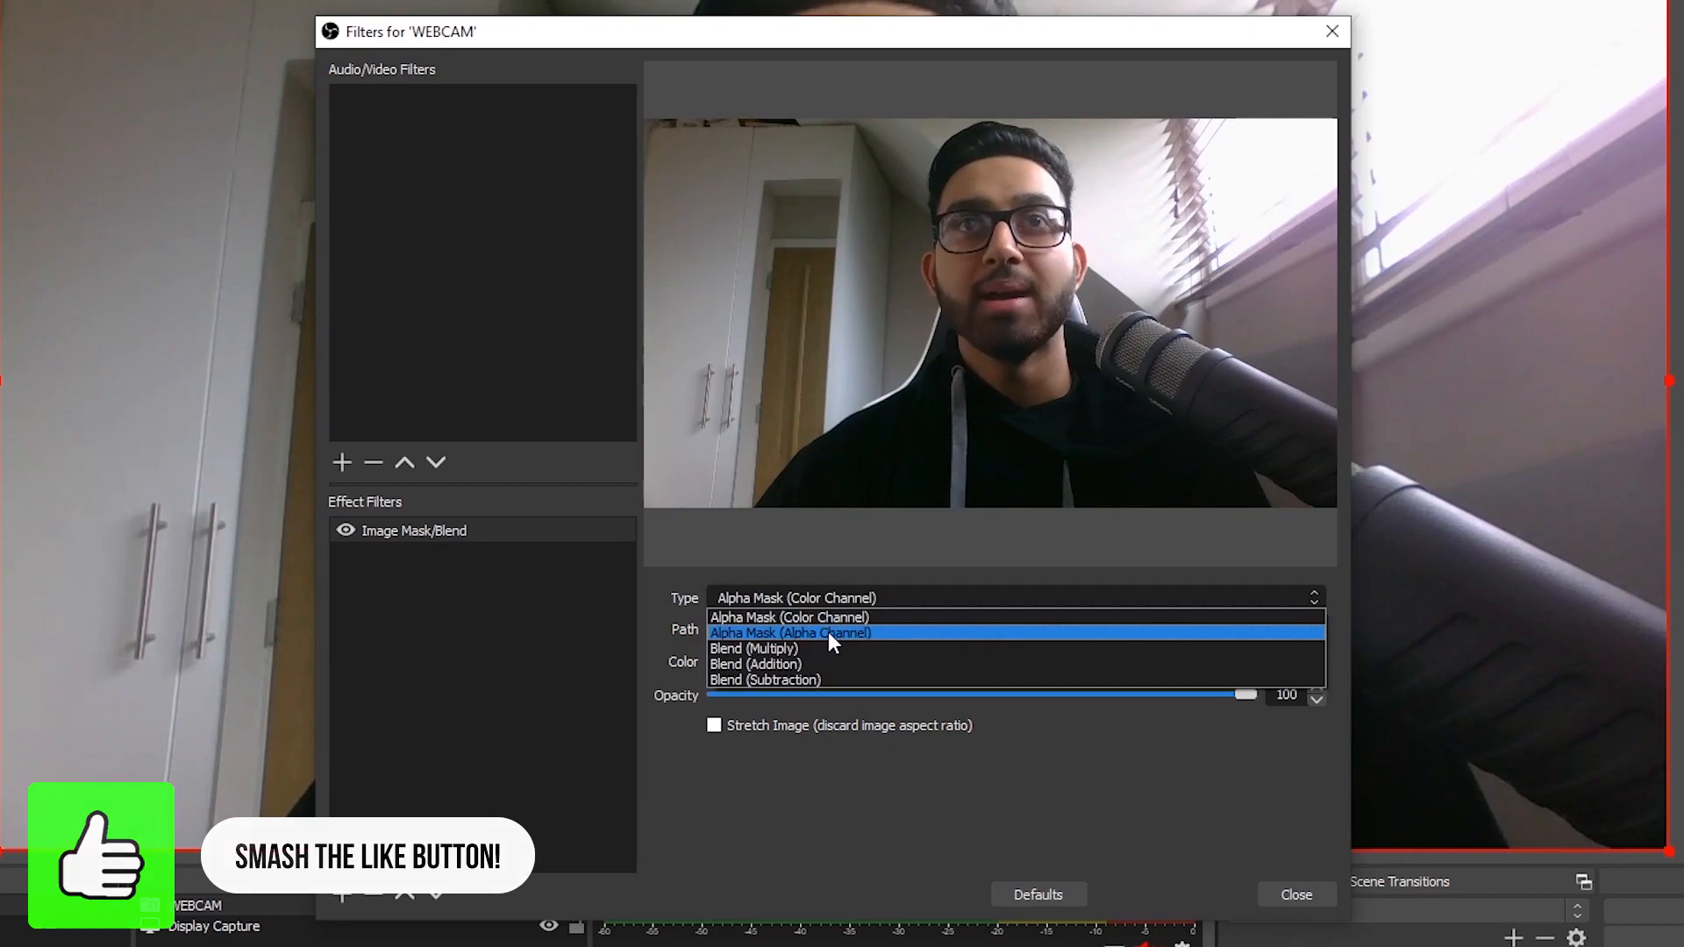
Set the mask type to Alpha Mask (Alpha Channel) and load the CIRCLE TEMPLATE image.
click(791, 632)
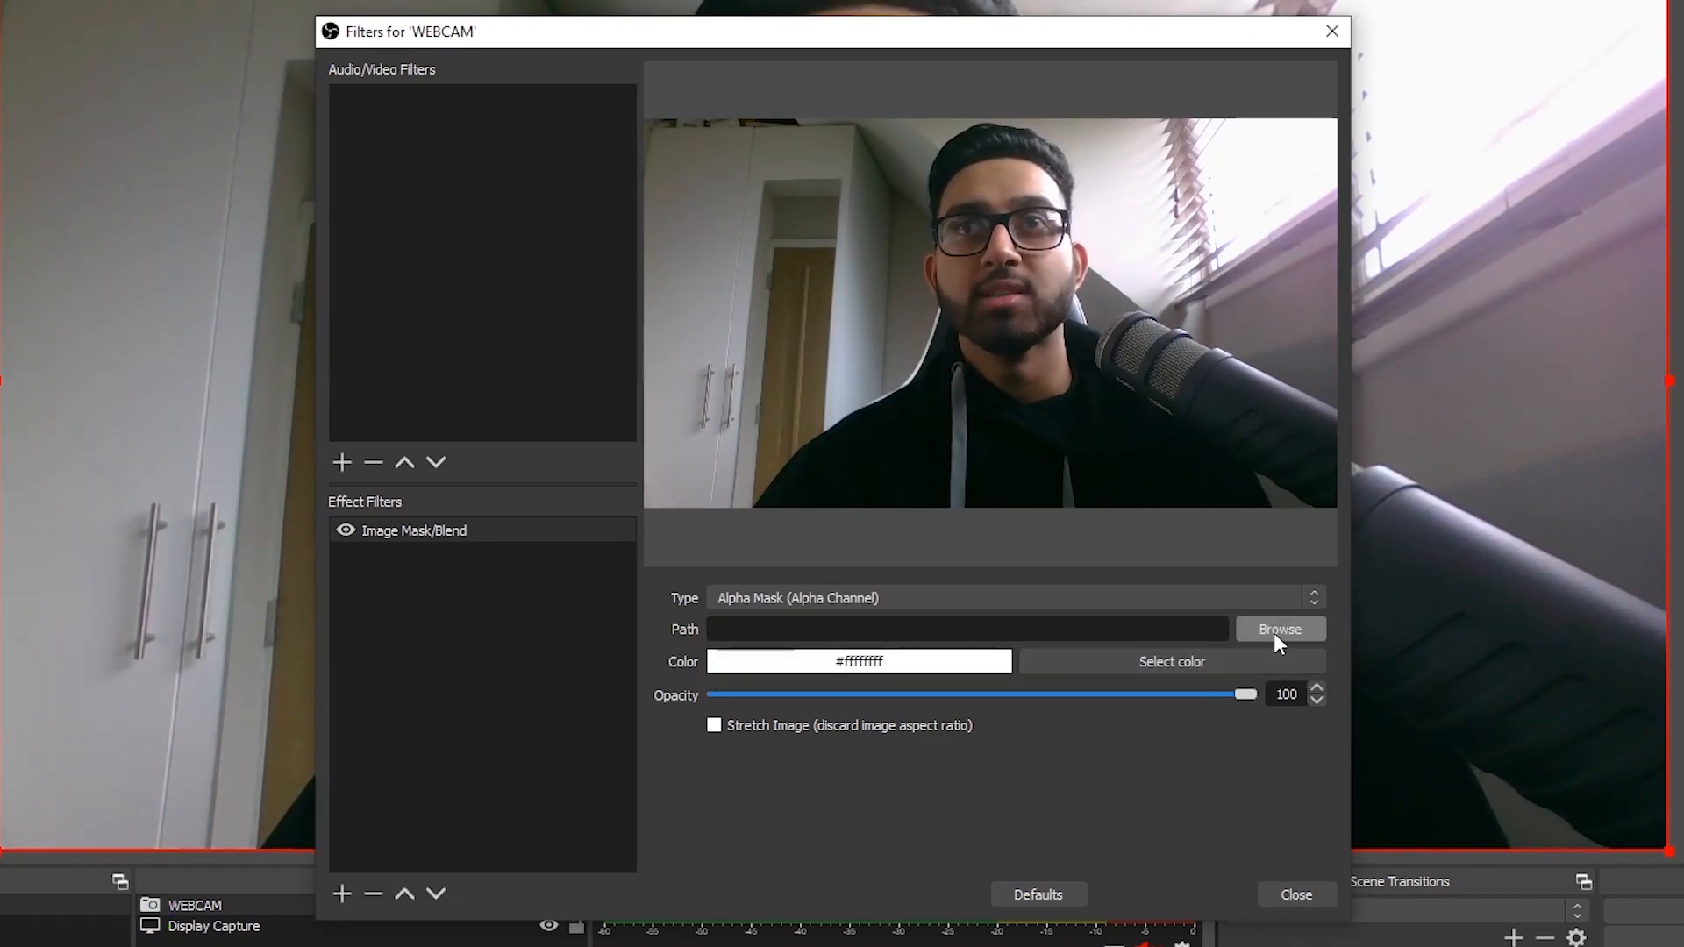
click(1279, 630)
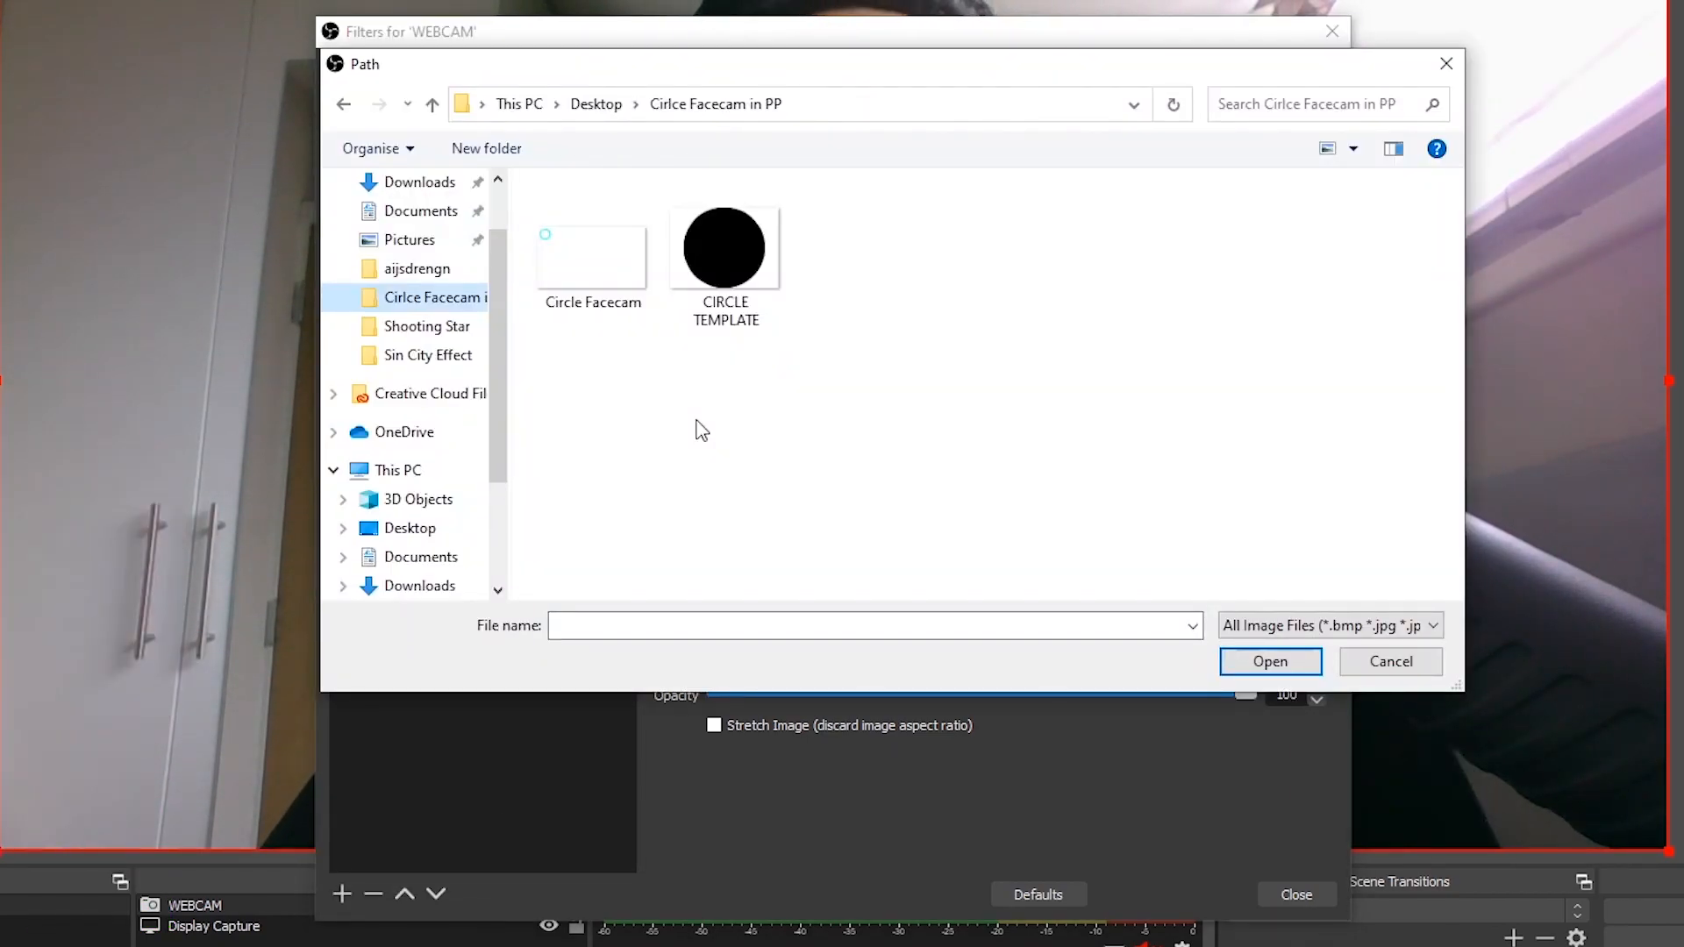
click(723, 247)
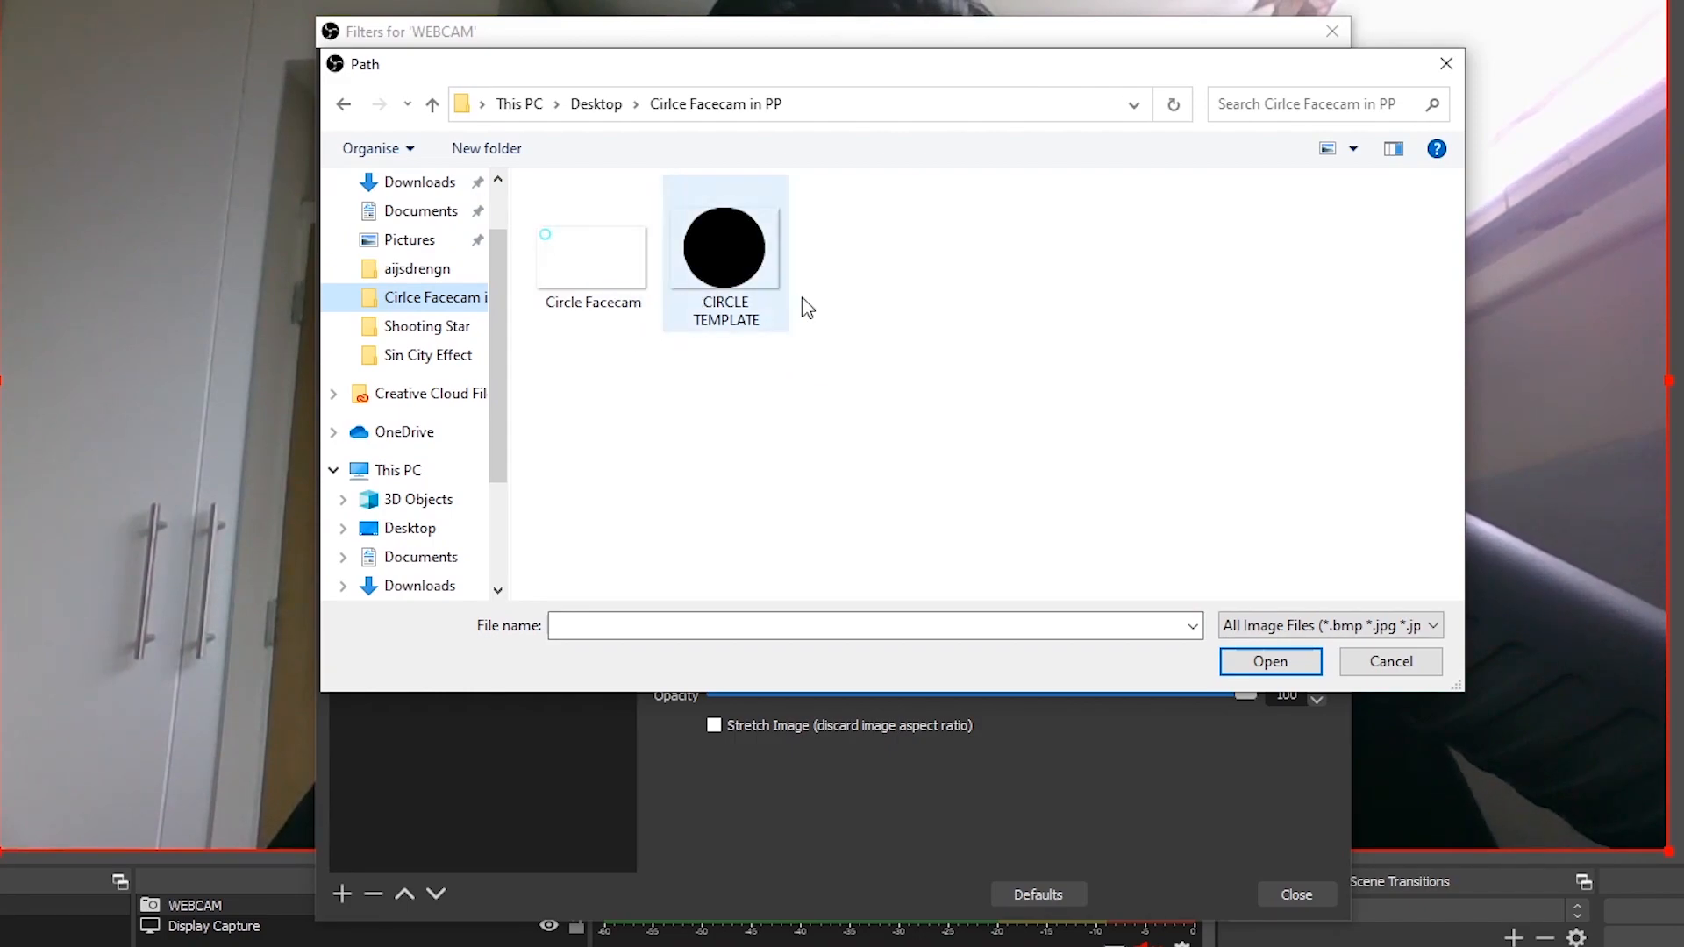
click(725, 248)
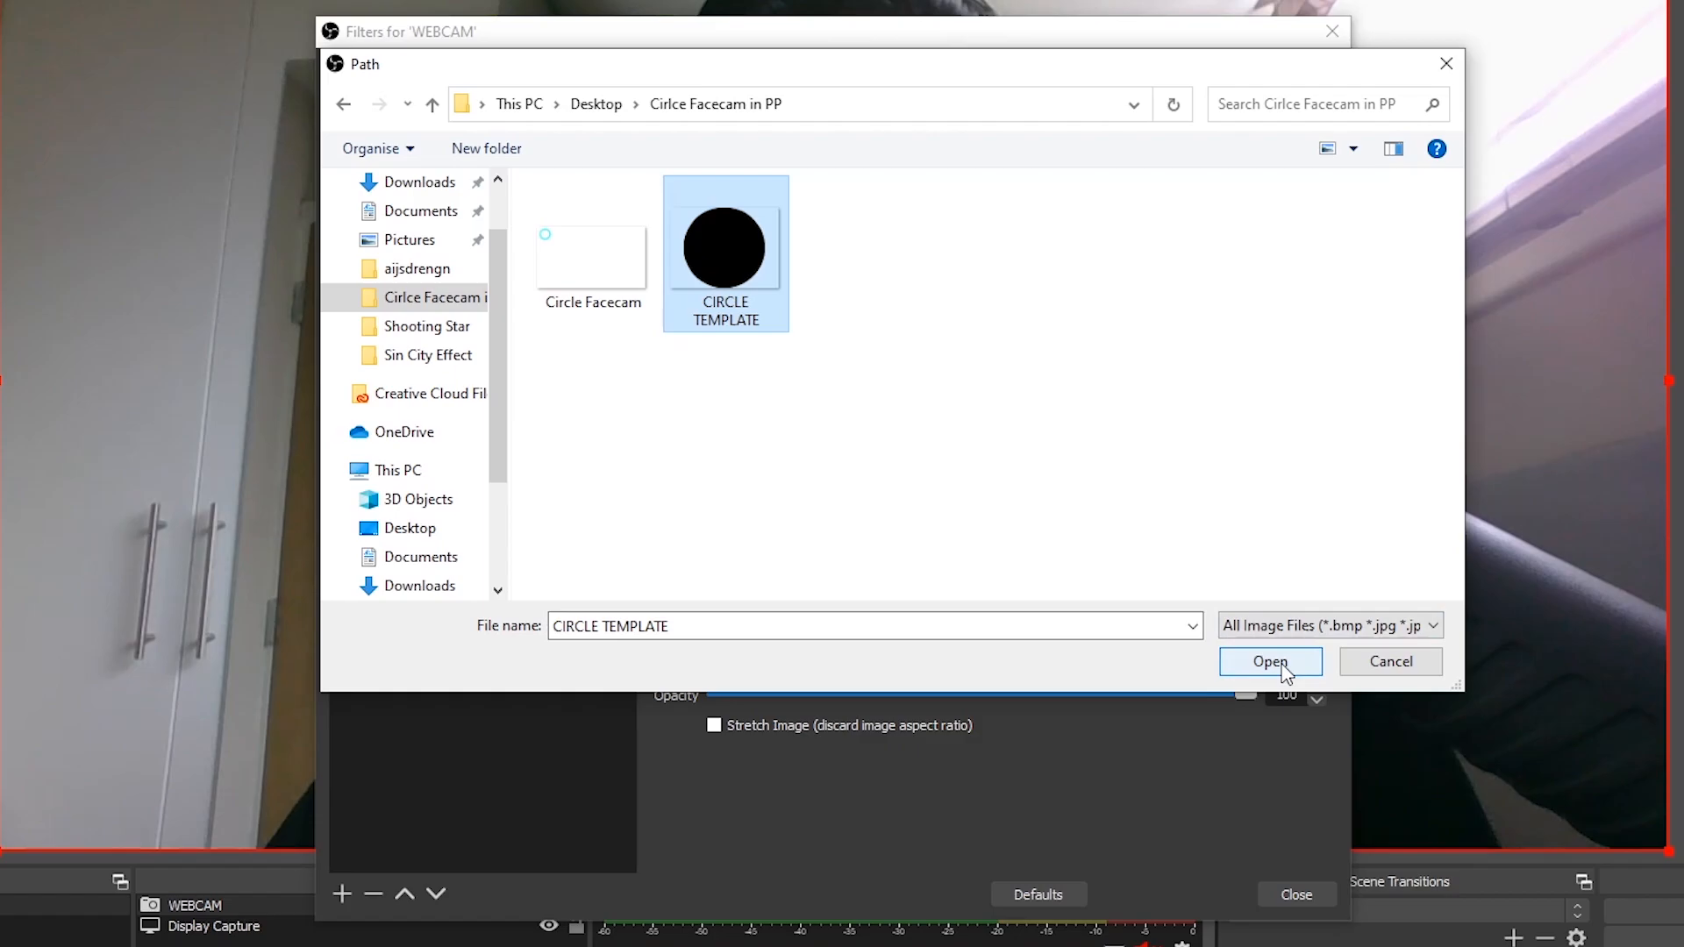
click(1268, 660)
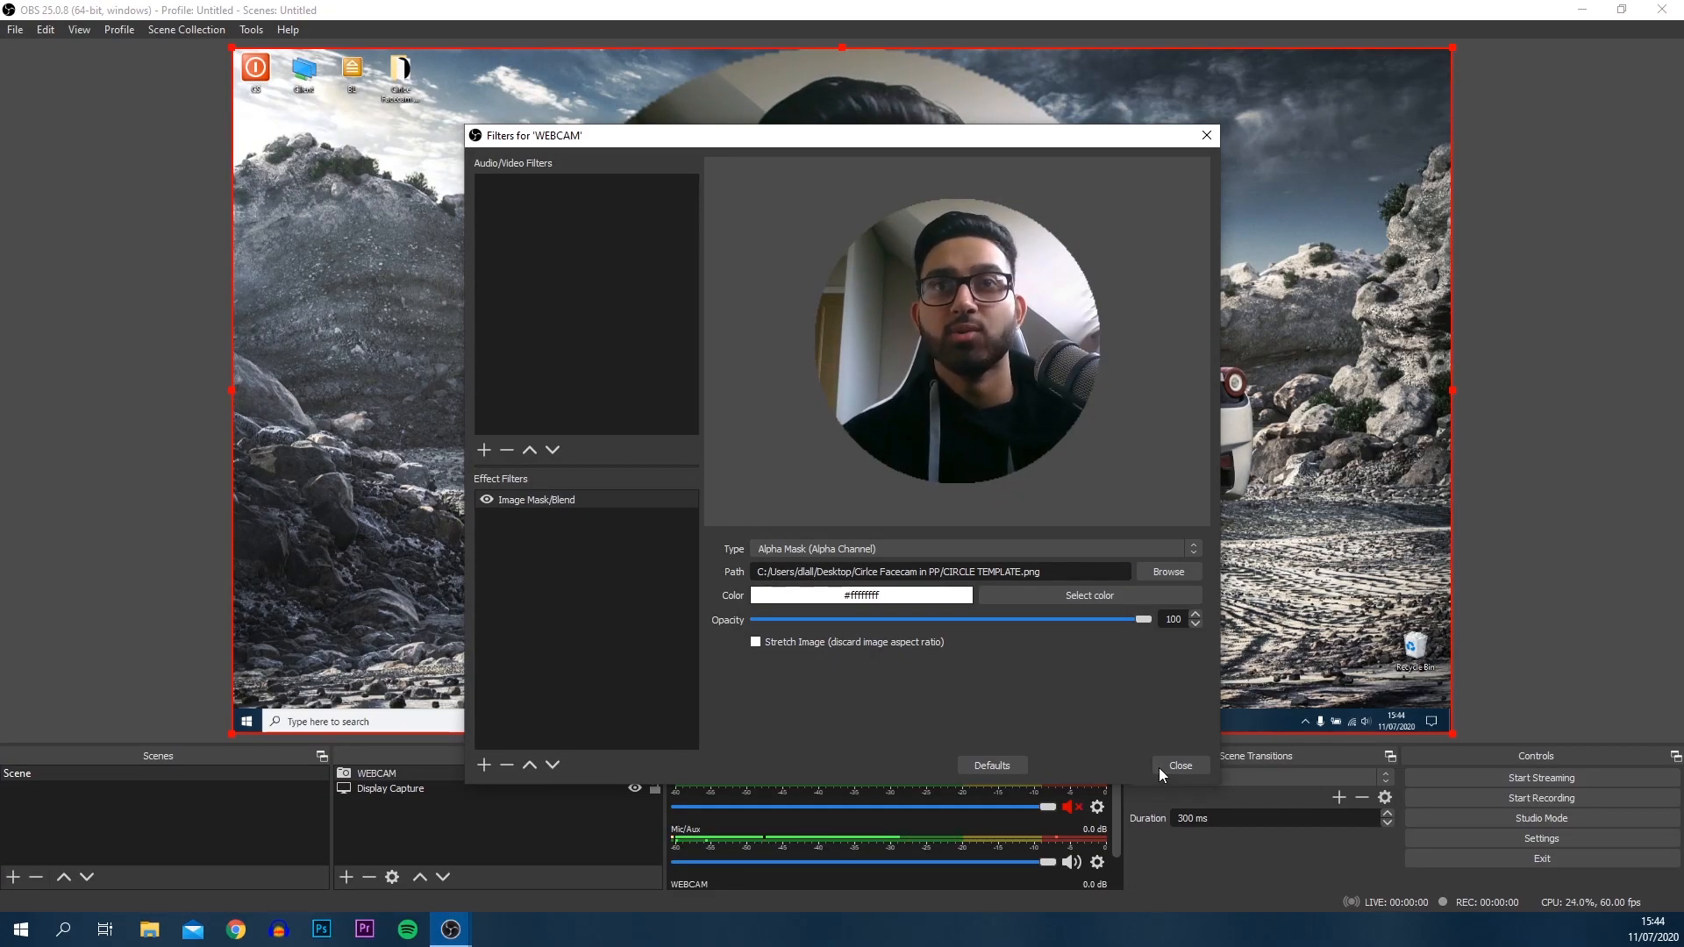
Close the WEBCAM Filters window and bring up the list of source types.
click(1178, 764)
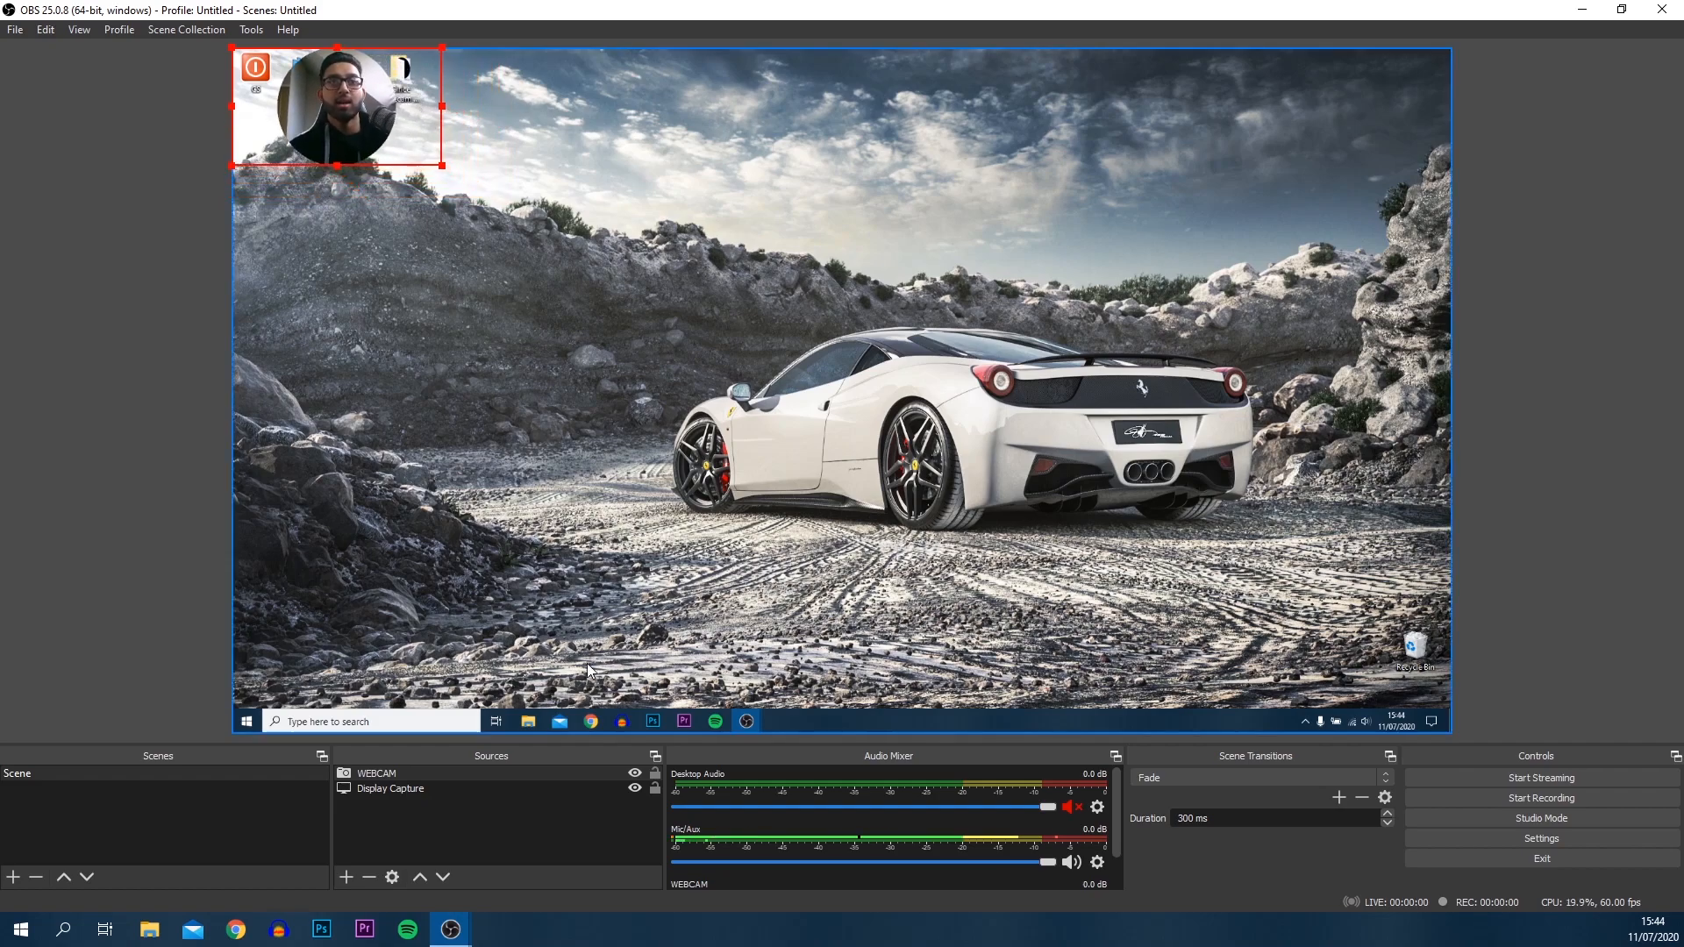
click(346, 877)
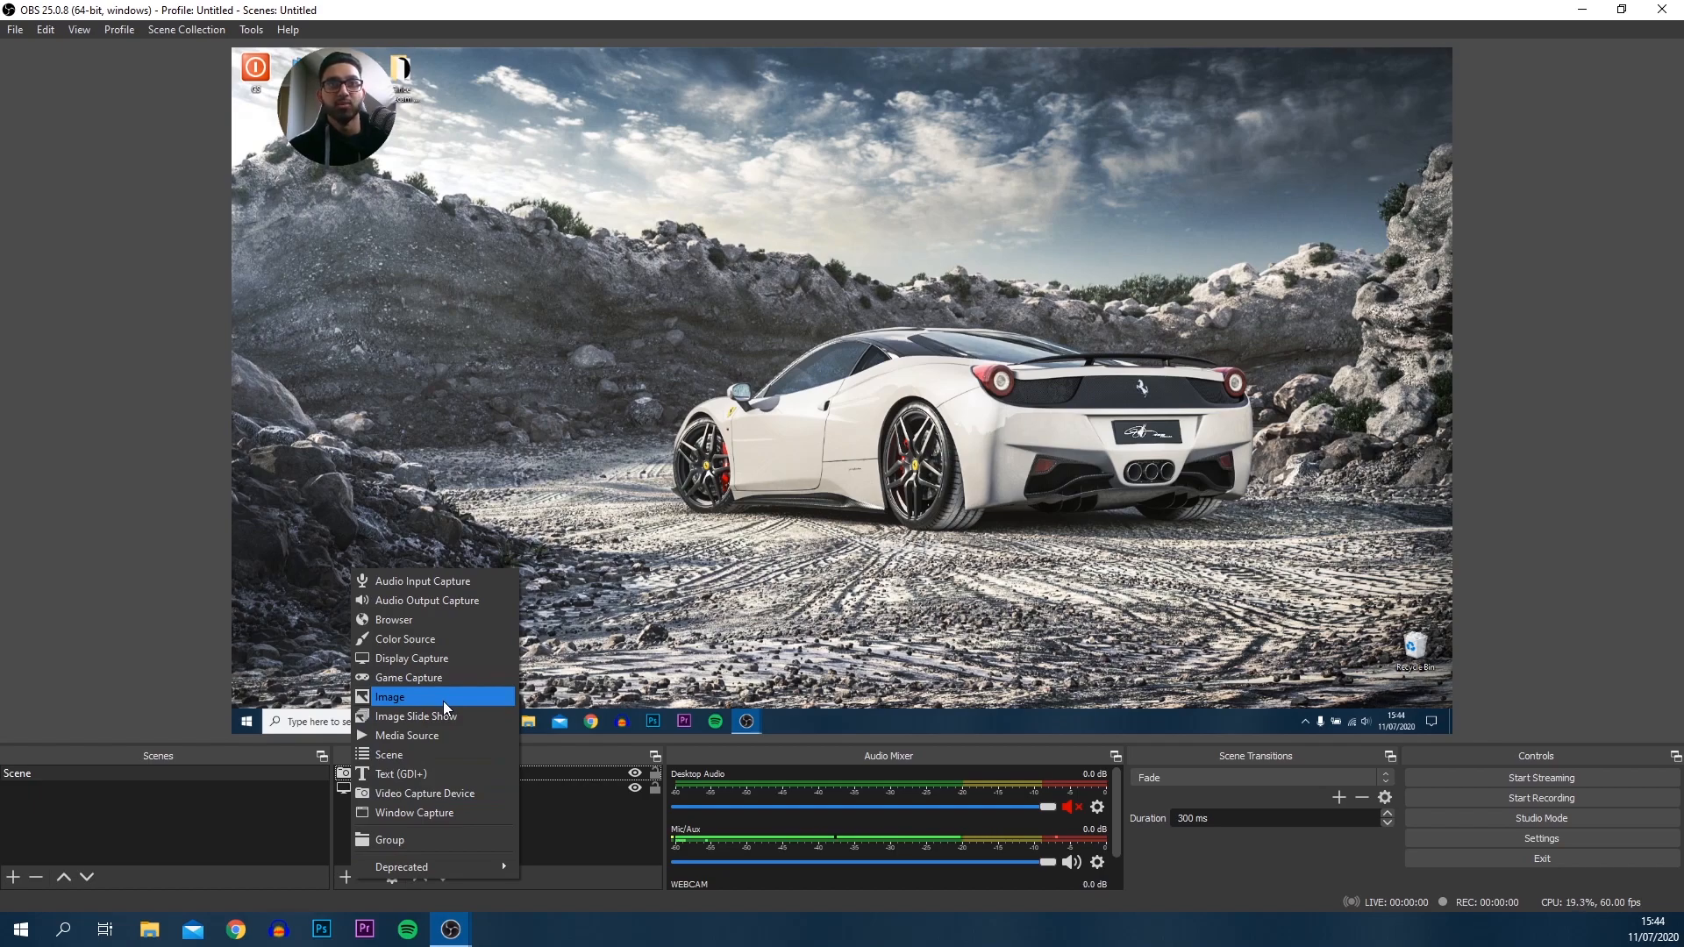
mouse_move(438, 715)
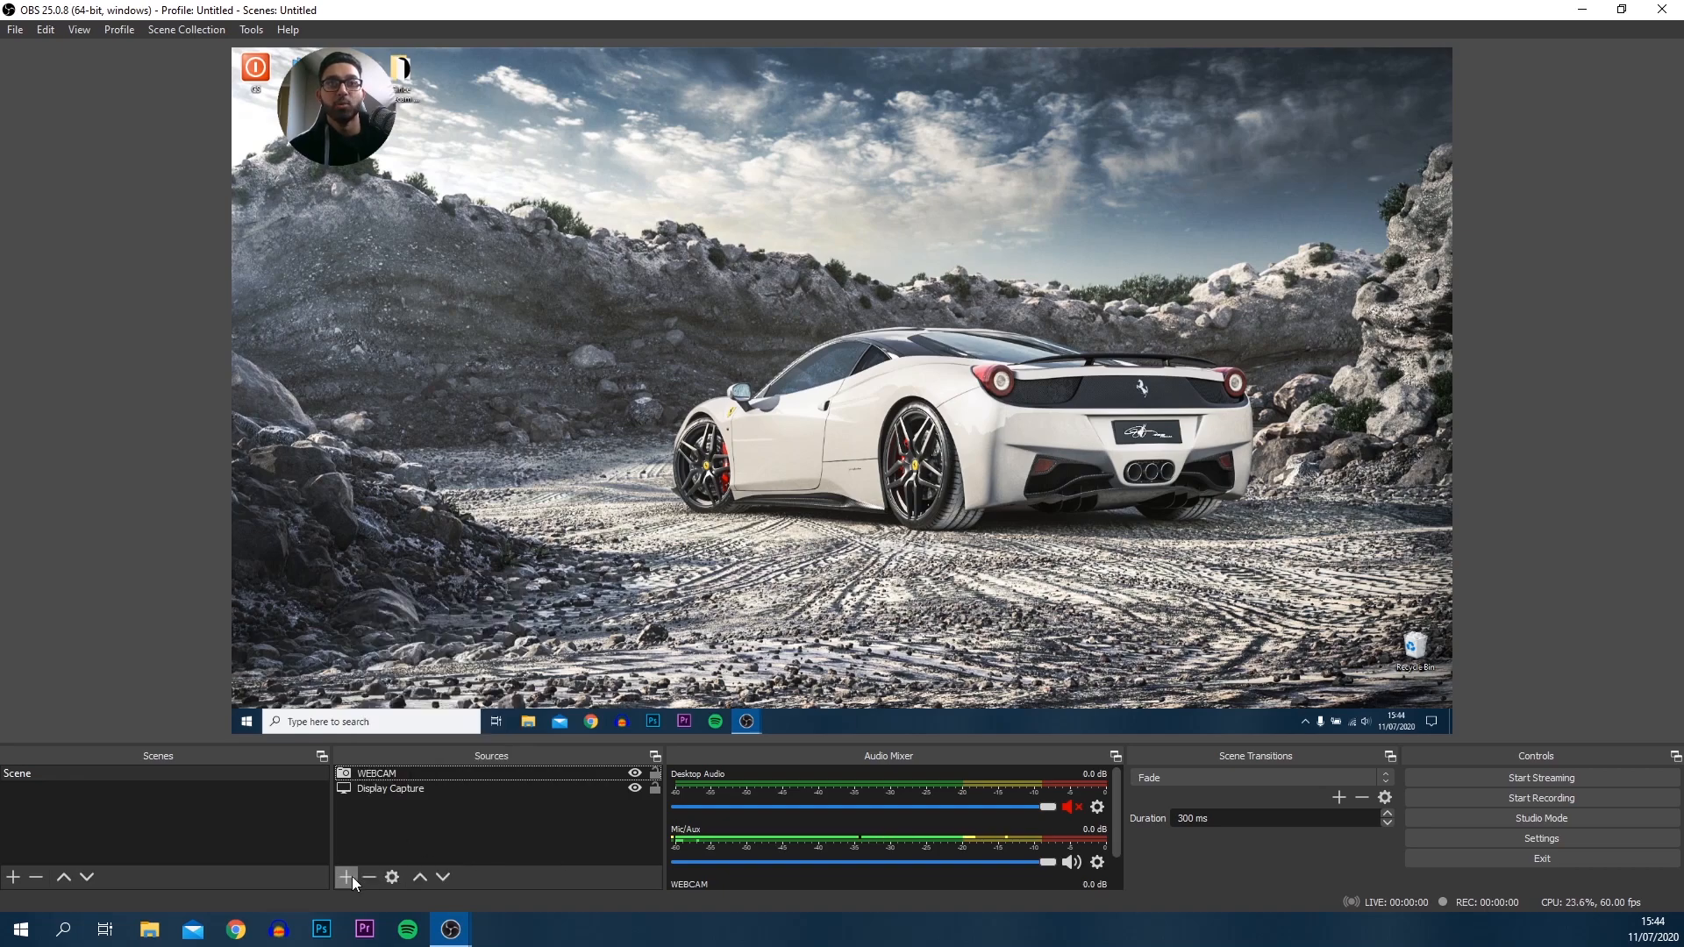
Create an Image source named 'webcam overlay' and browse for its image file.
click(345, 876)
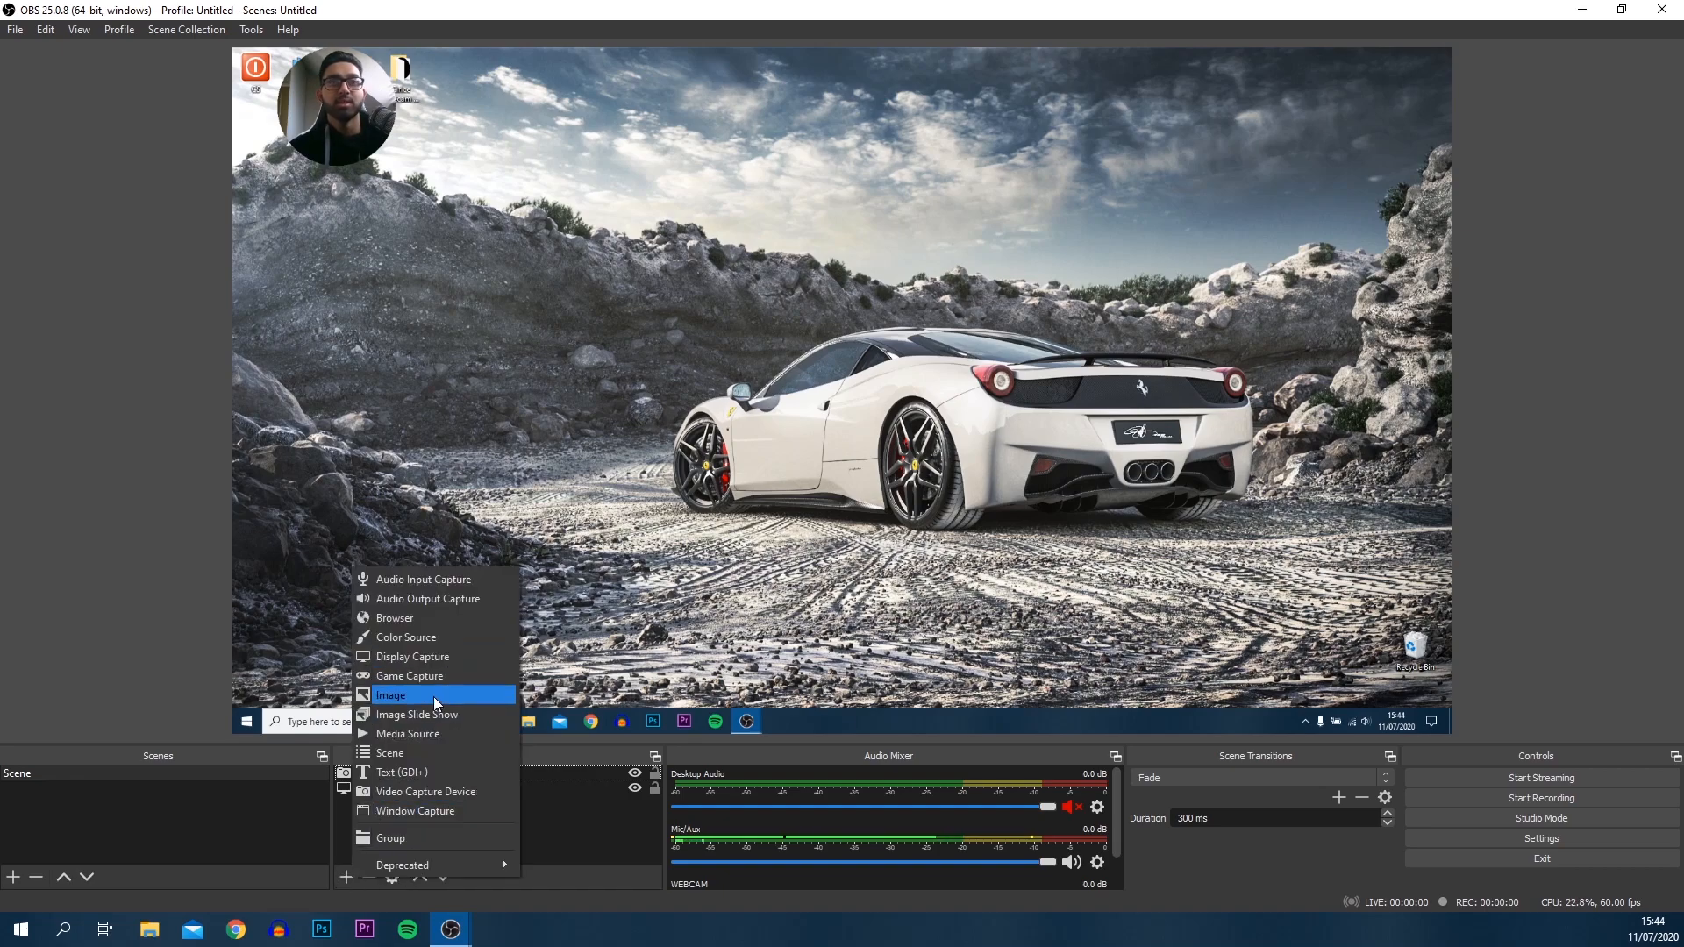
click(391, 695)
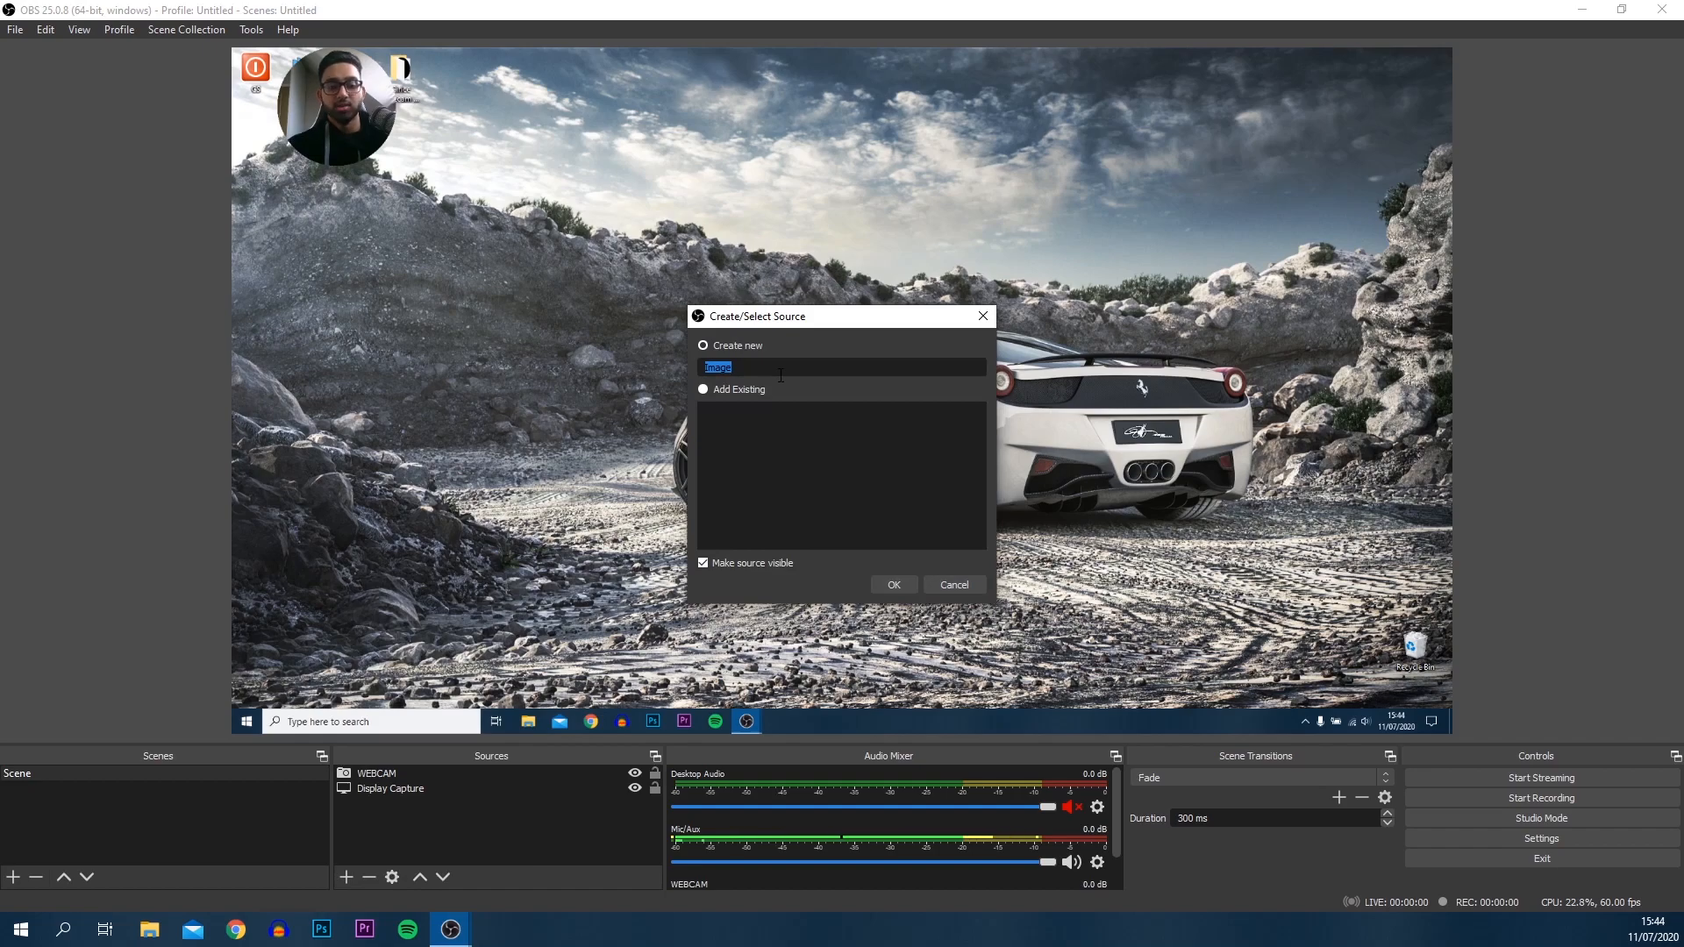
text(webcam o)
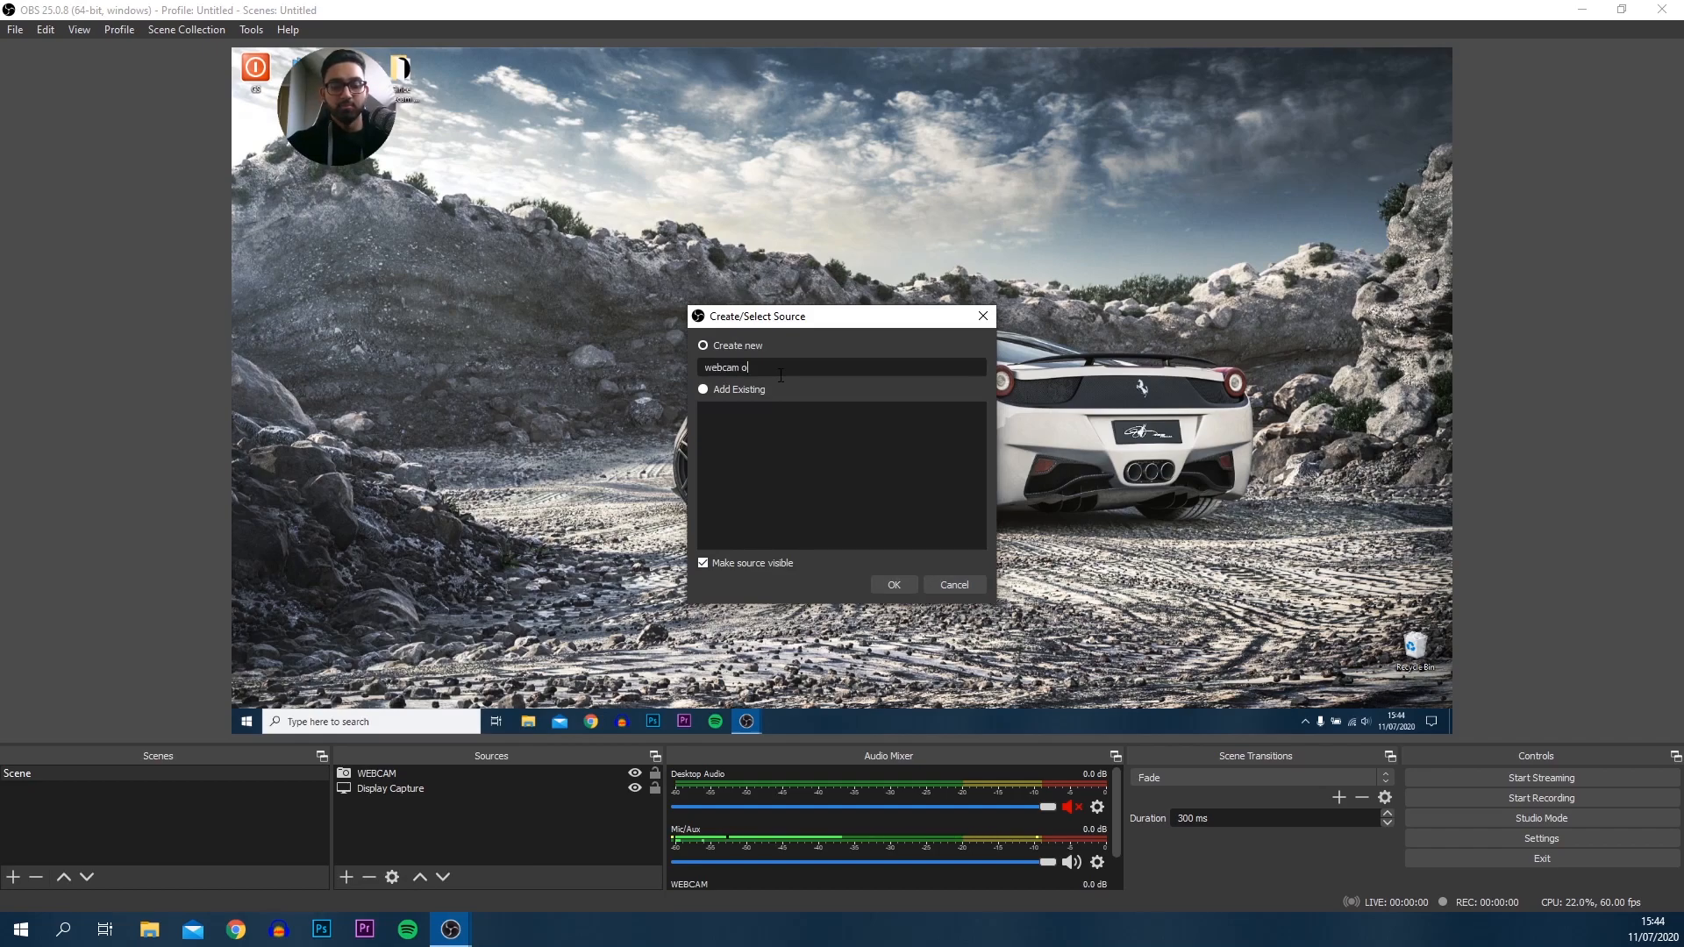
text(verlay)
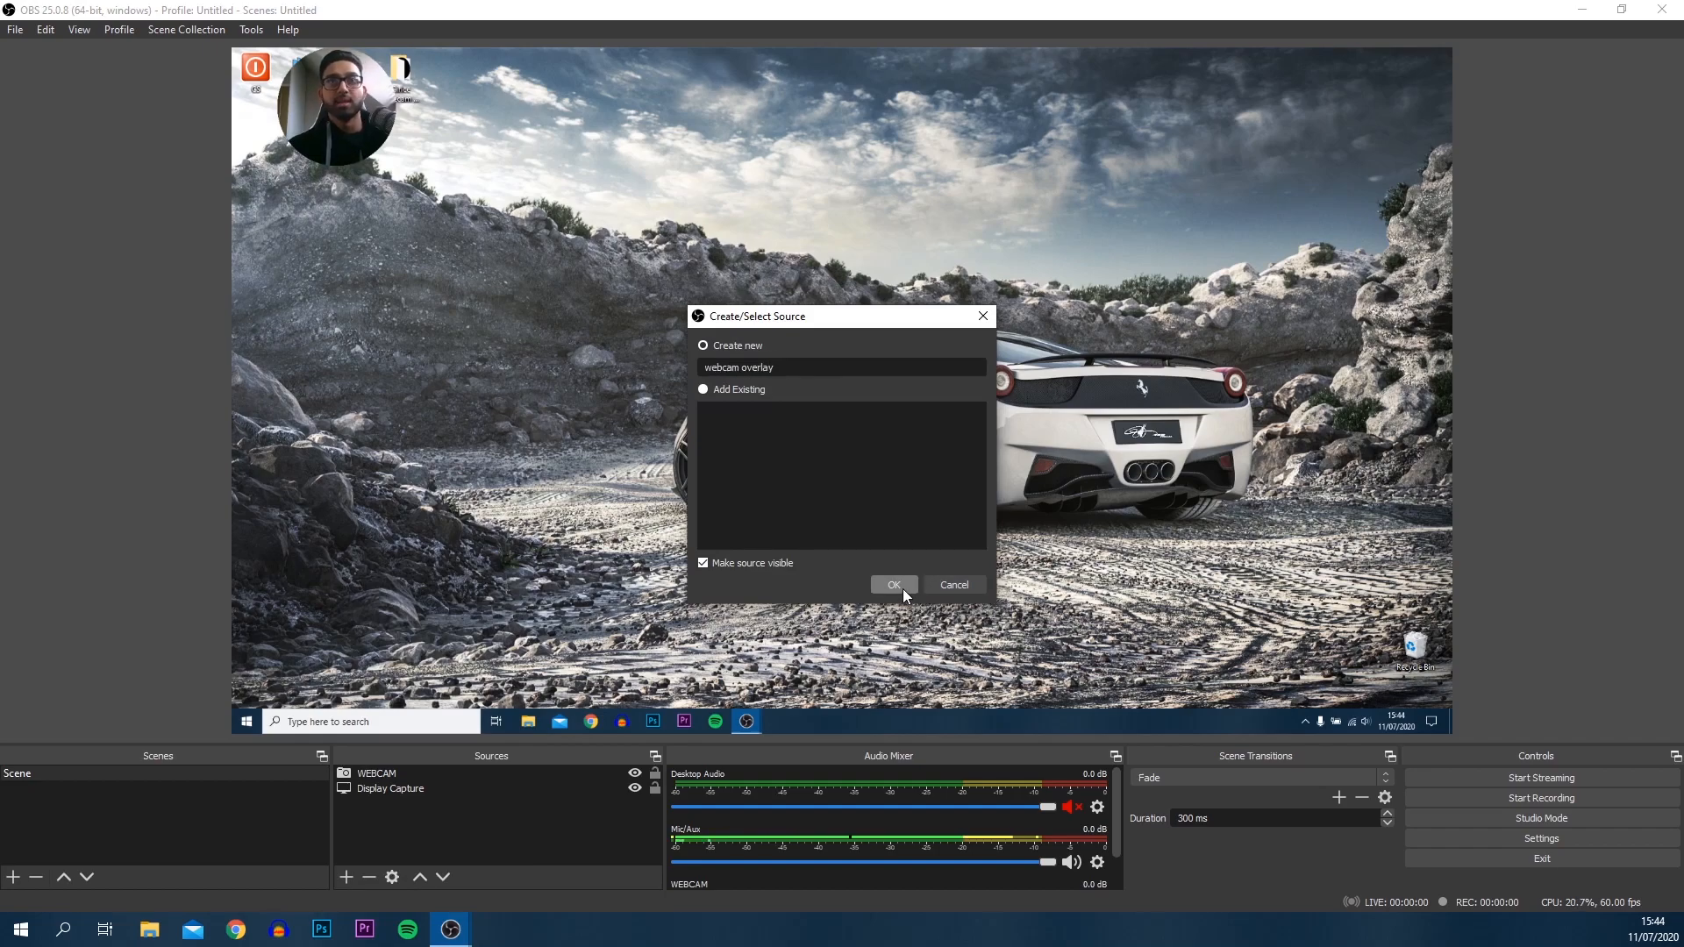
click(893, 584)
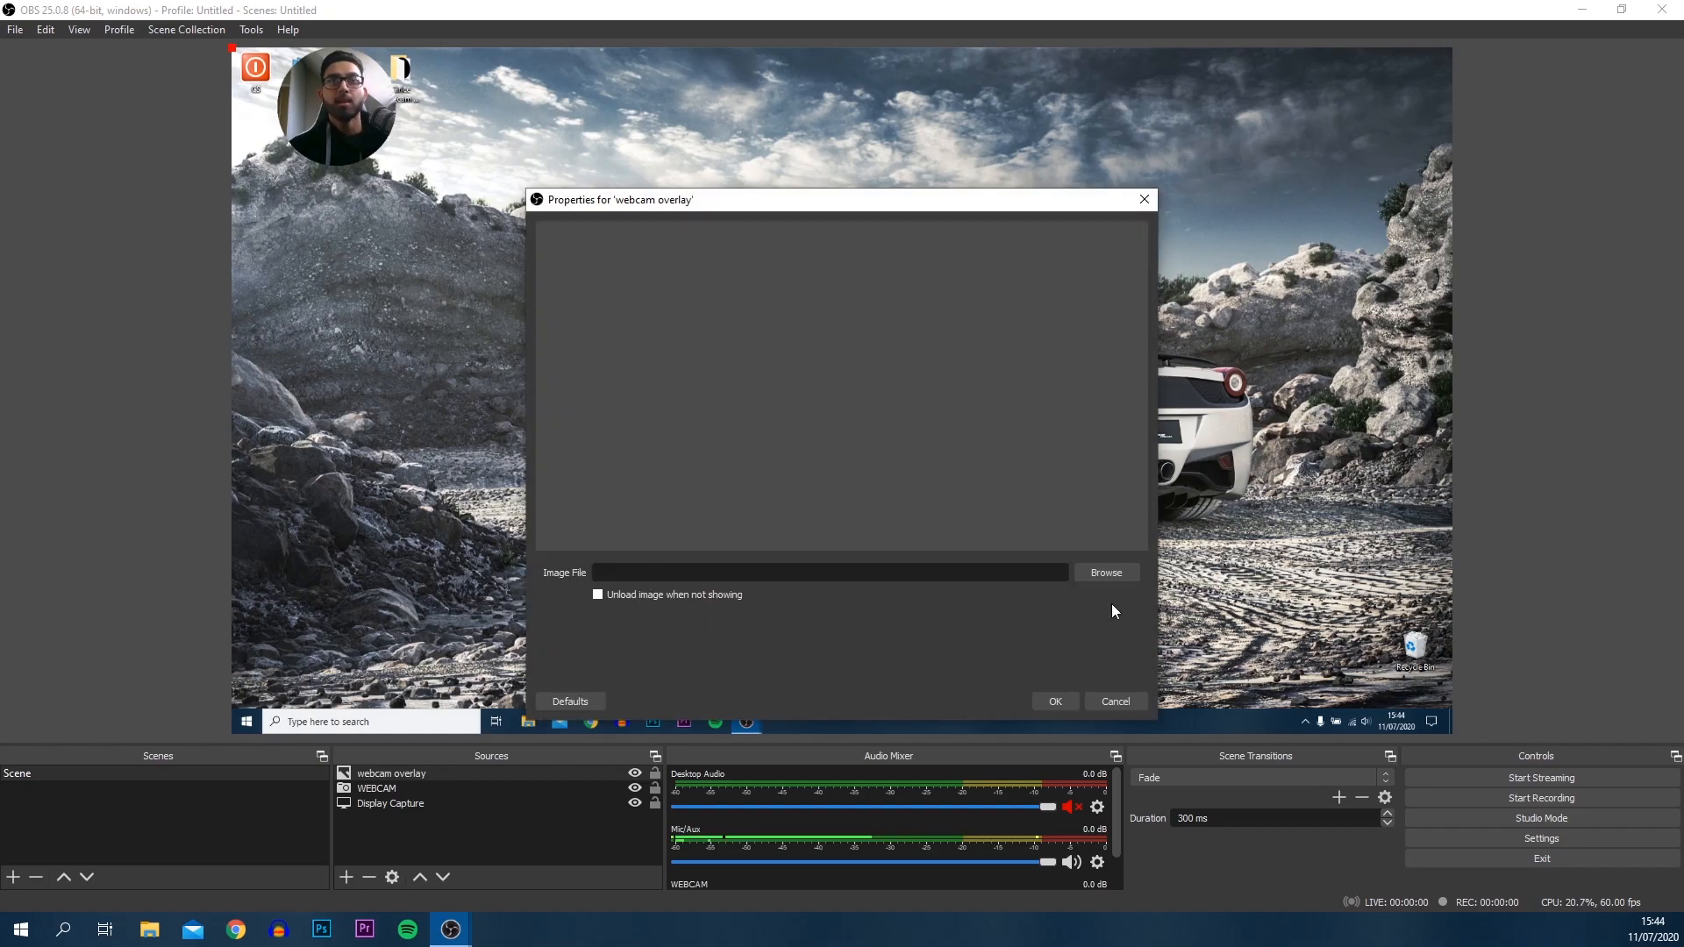
click(1105, 571)
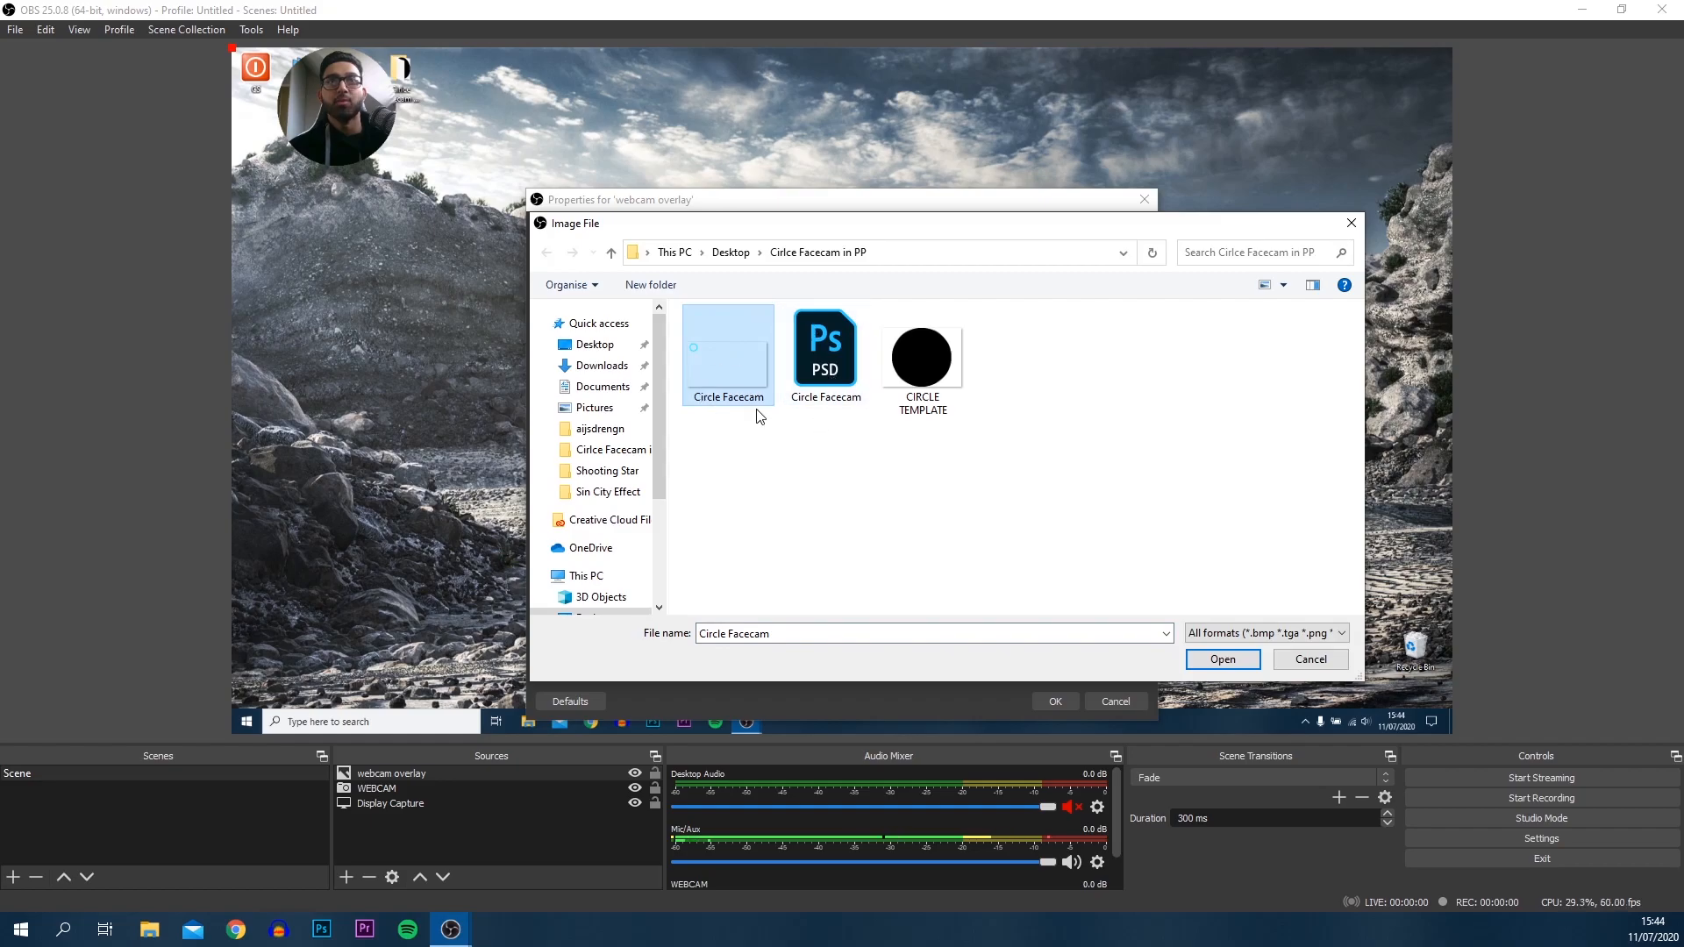
mouse_move(711, 396)
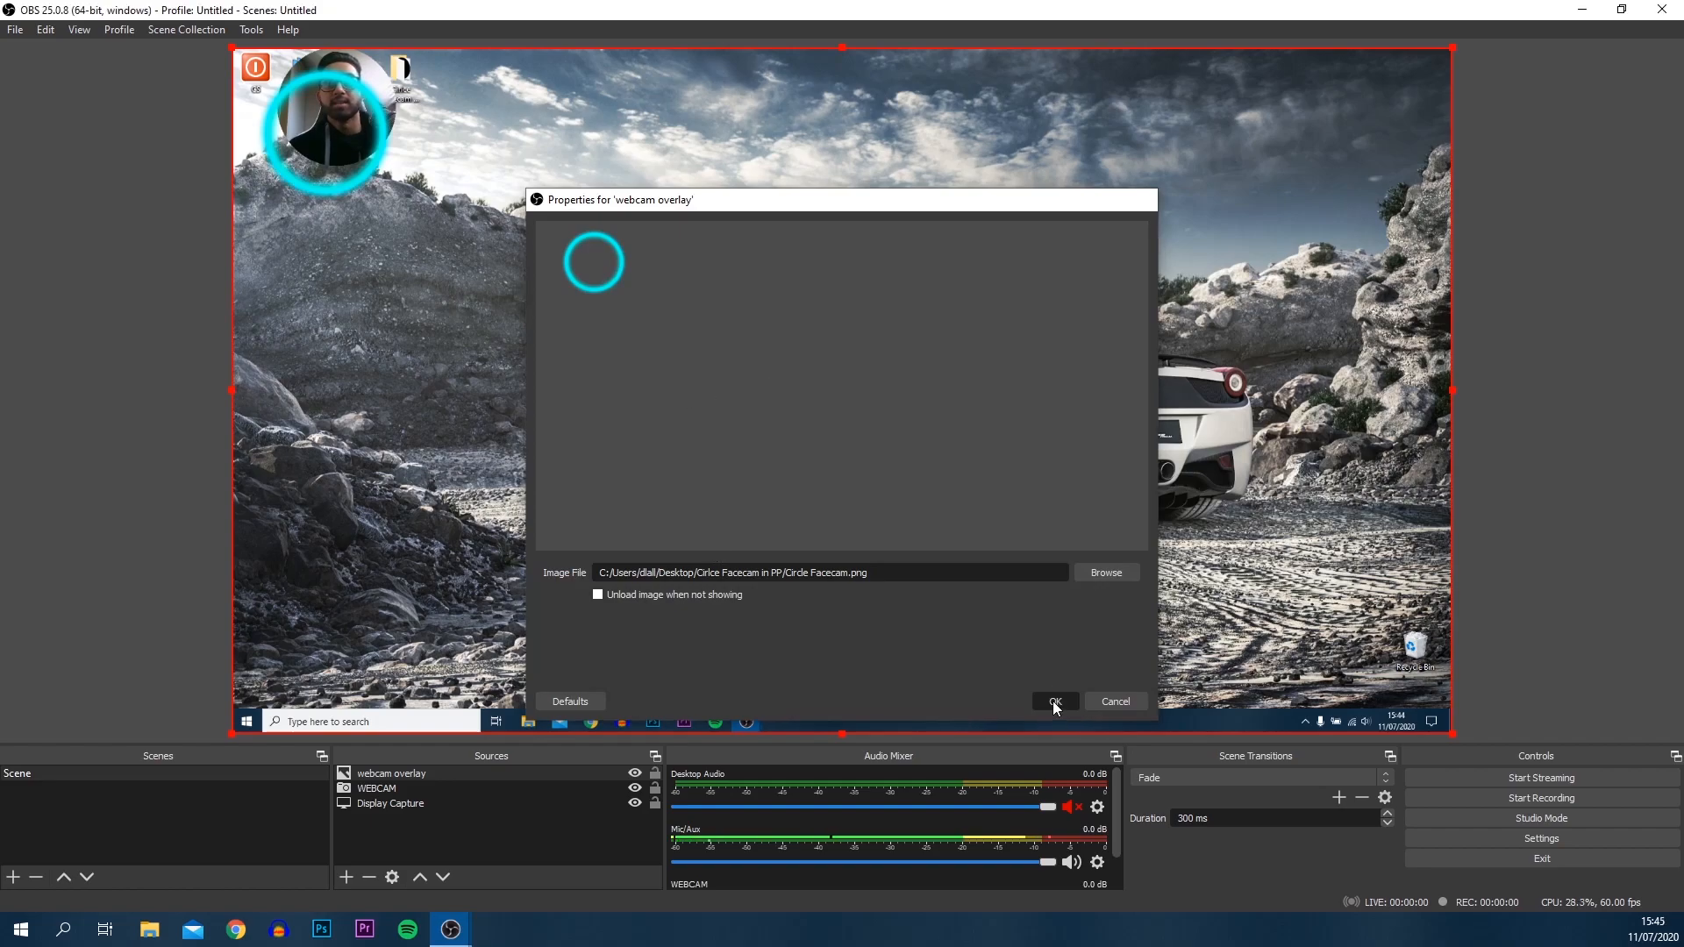
Accept the overlay image settings and fit the cyan ring around the top-left webcam.
click(1053, 701)
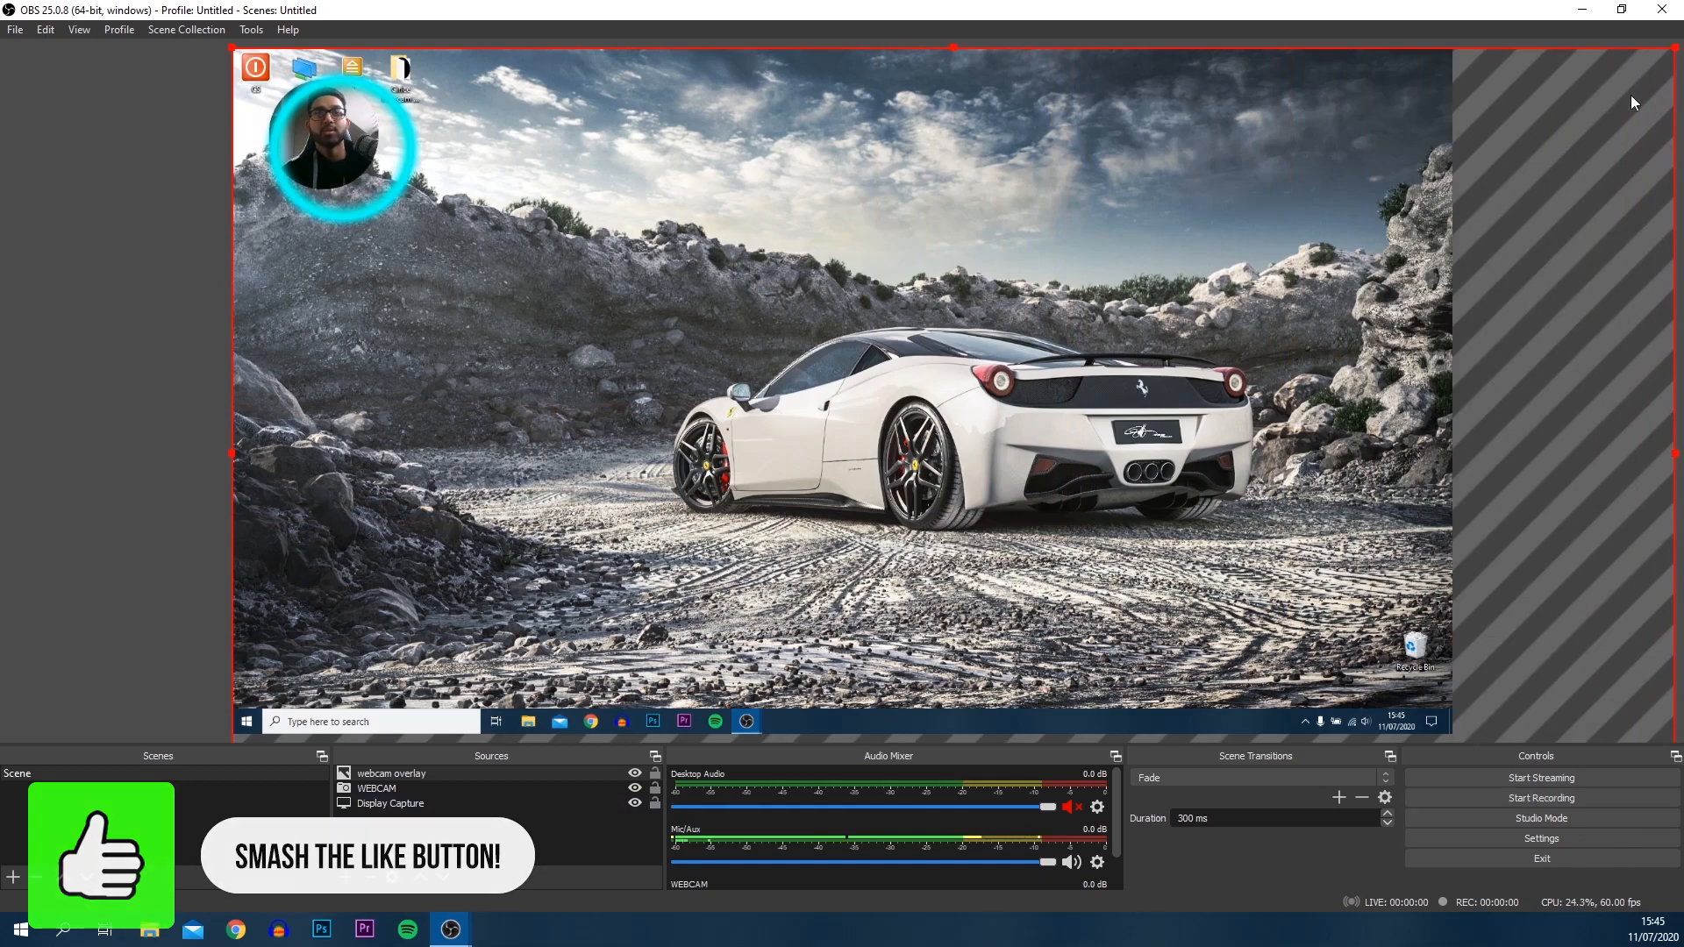
click(376, 787)
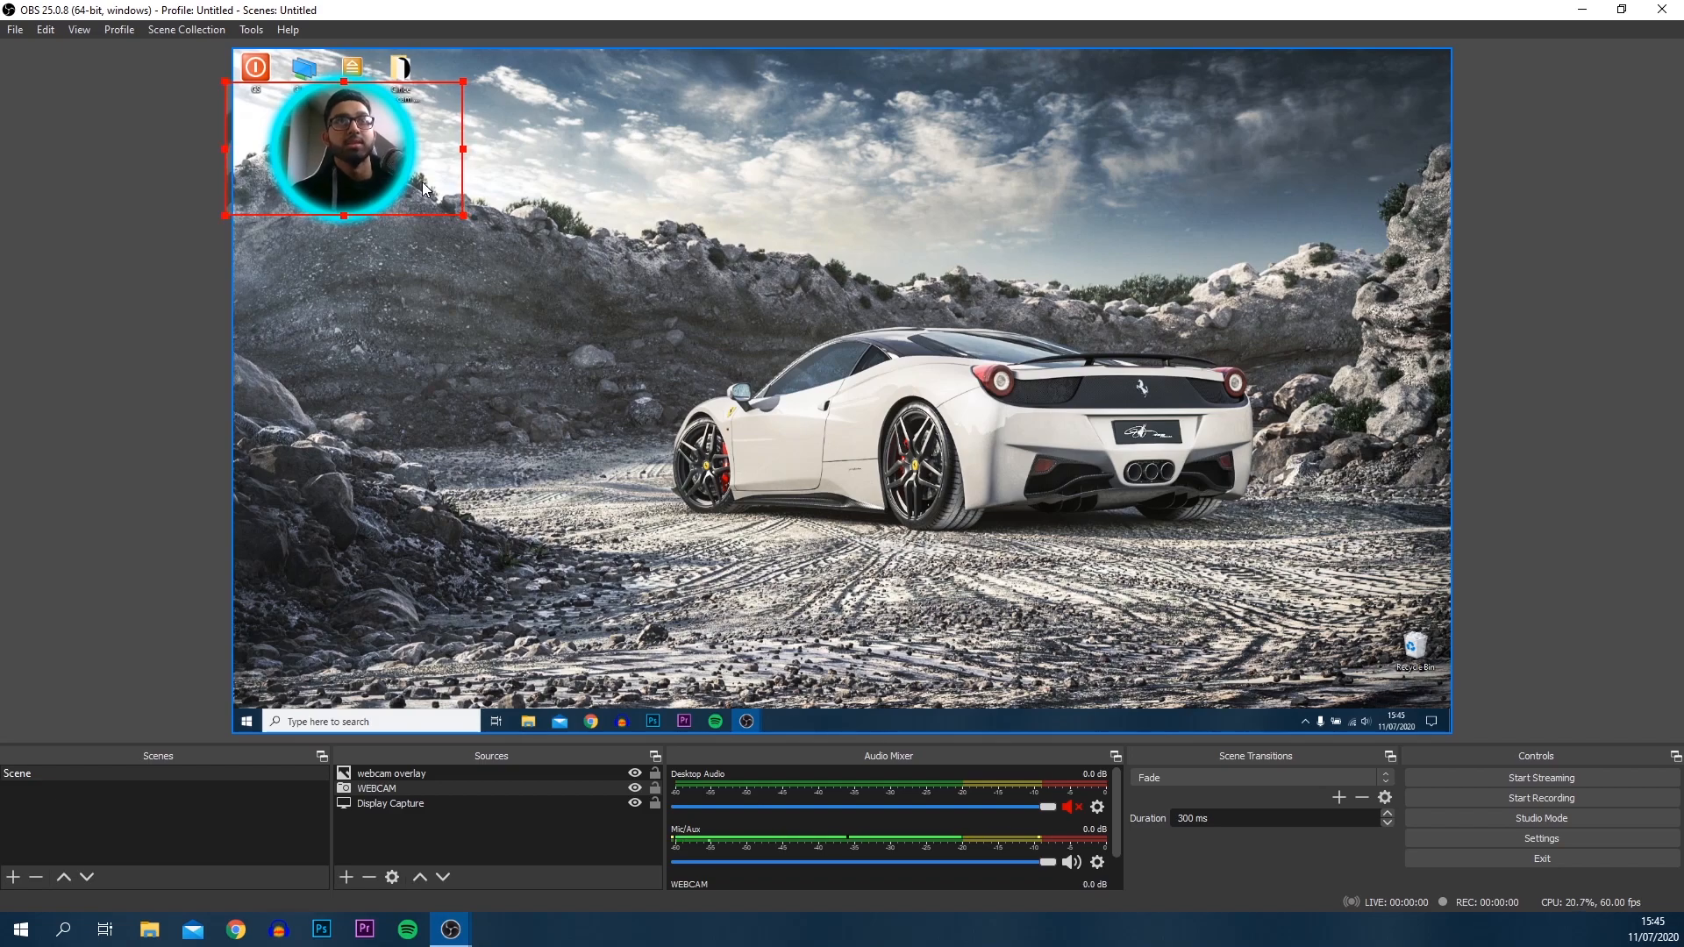
click(318, 240)
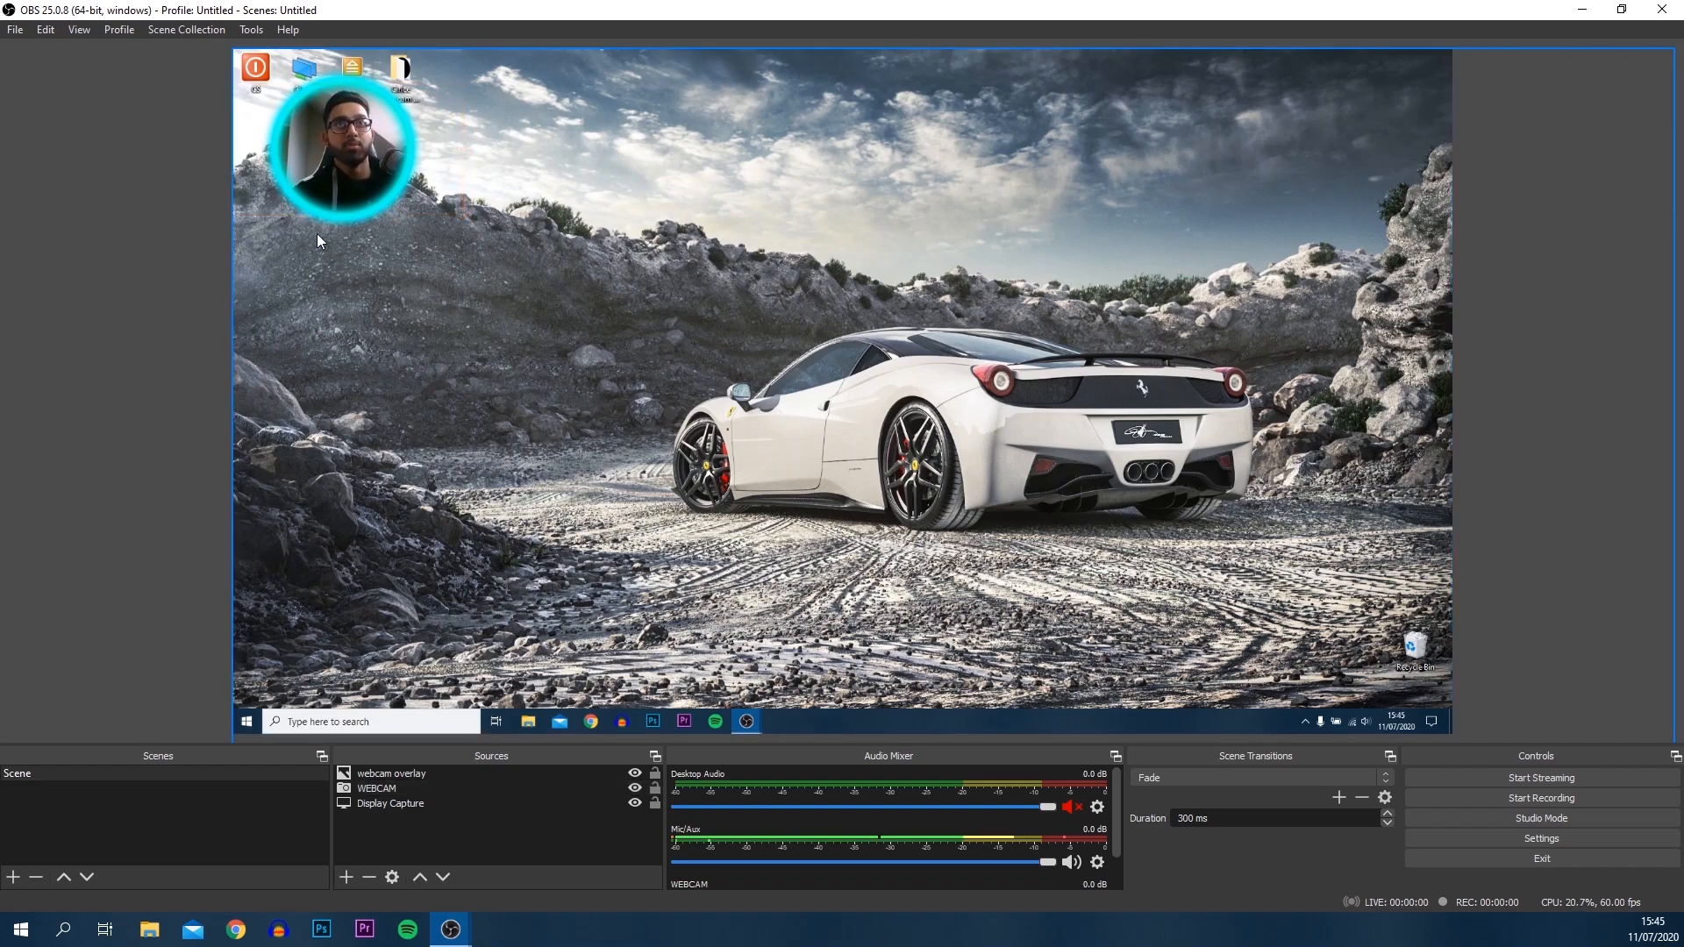